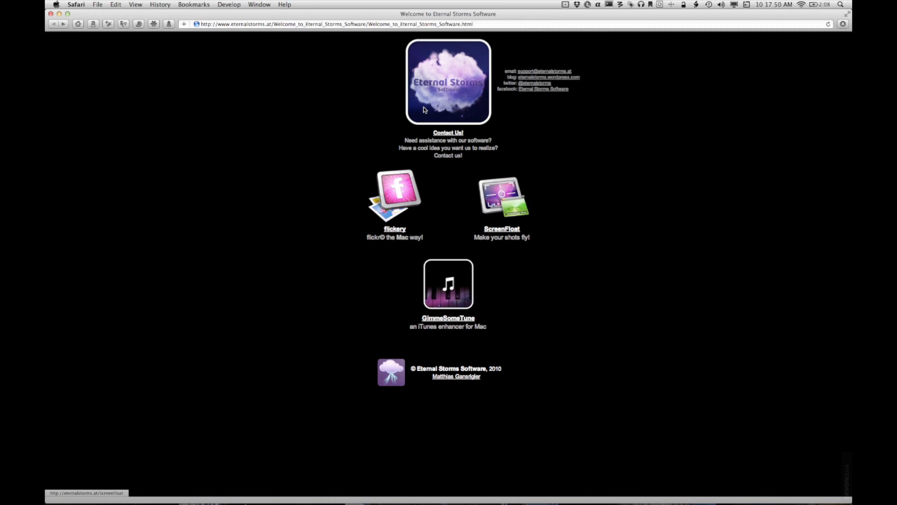
pyautogui.moveTo(301, 32)
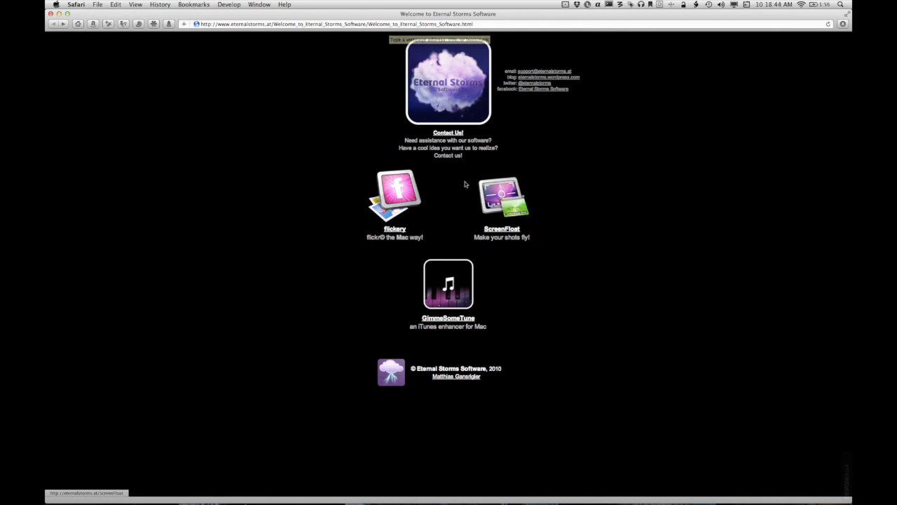
# Open the ScreenFloat product page from the Eternal Storms homepage and glance through it
pyautogui.click(502, 228)
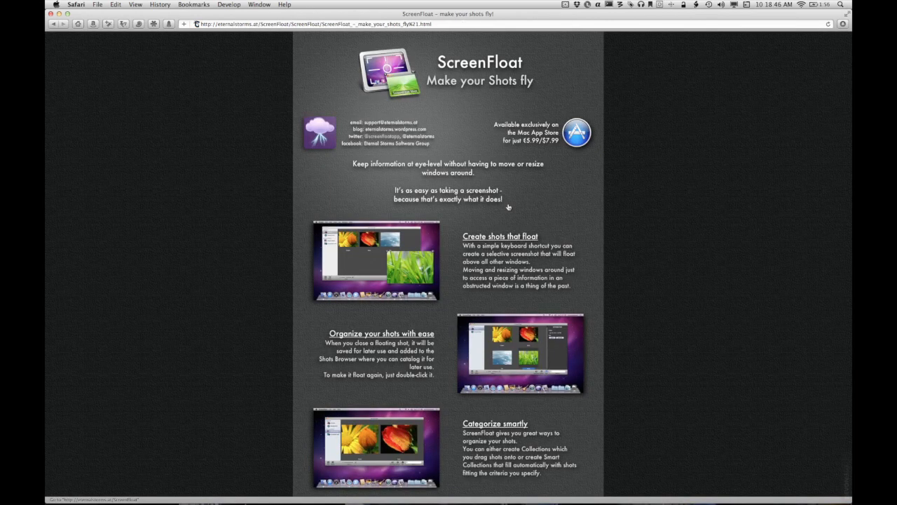
pyautogui.scroll(3)
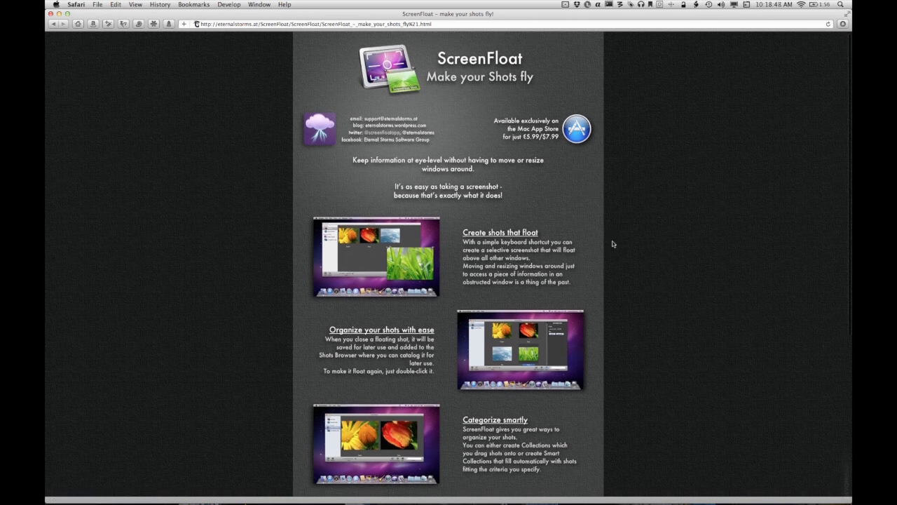
pyautogui.scroll(-3)
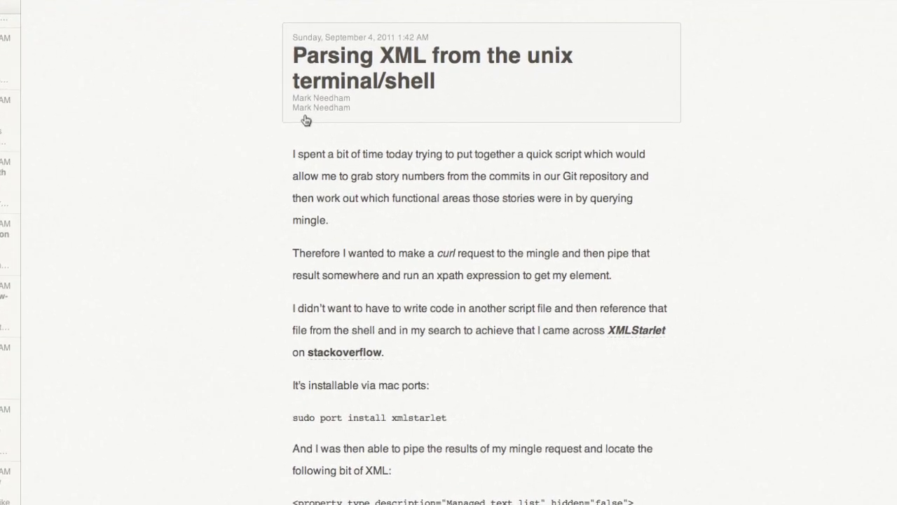
# Read down the XML-parsing article past the xmlstarlet install, sample XML and curl command to the 'documentation page' link
pyautogui.scroll(-3)
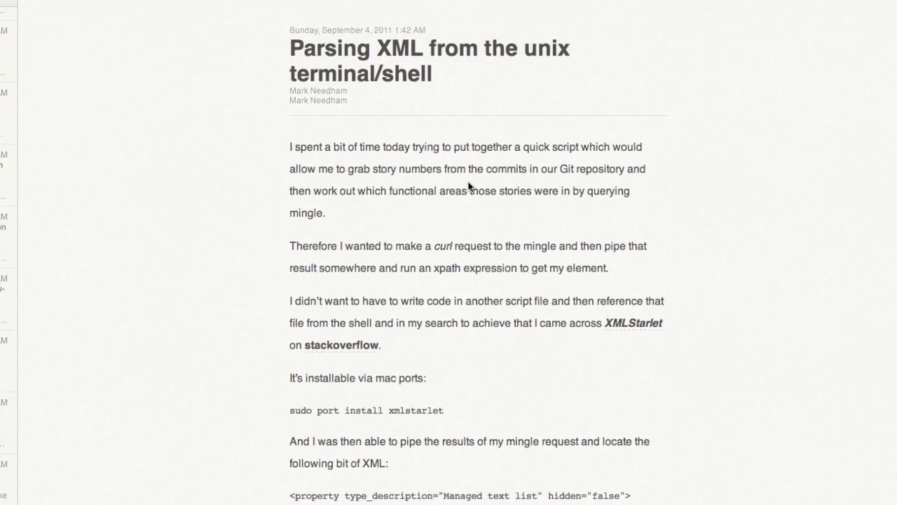
pyautogui.scroll(-3)
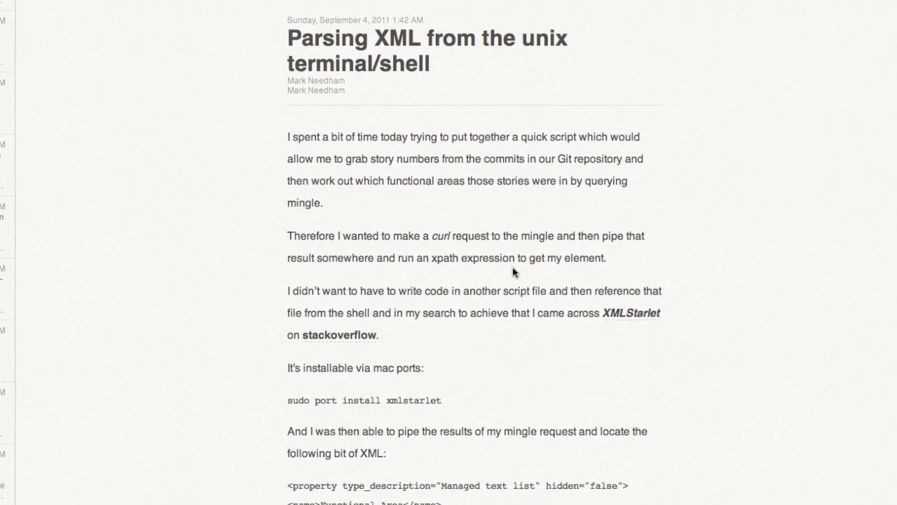
pyautogui.scroll(-3)
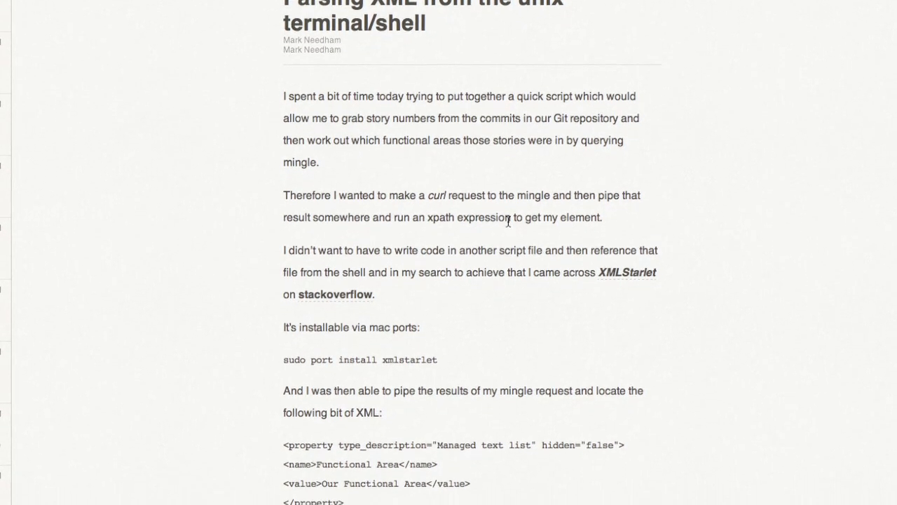
pyautogui.scroll(-3)
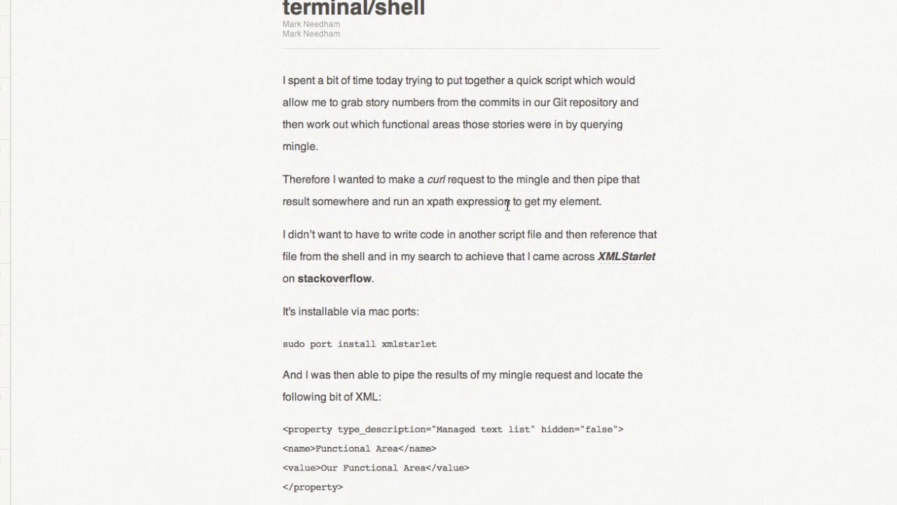
pyautogui.scroll(-3)
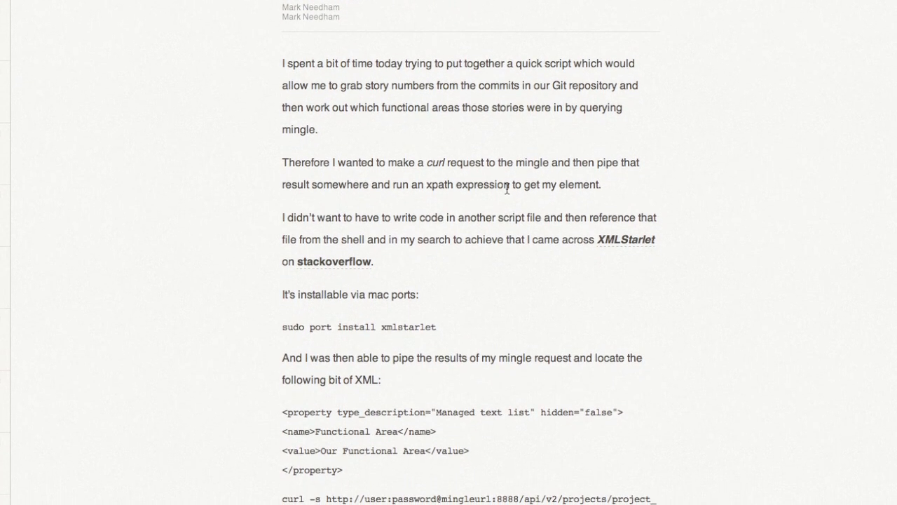
pyautogui.scroll(-3)
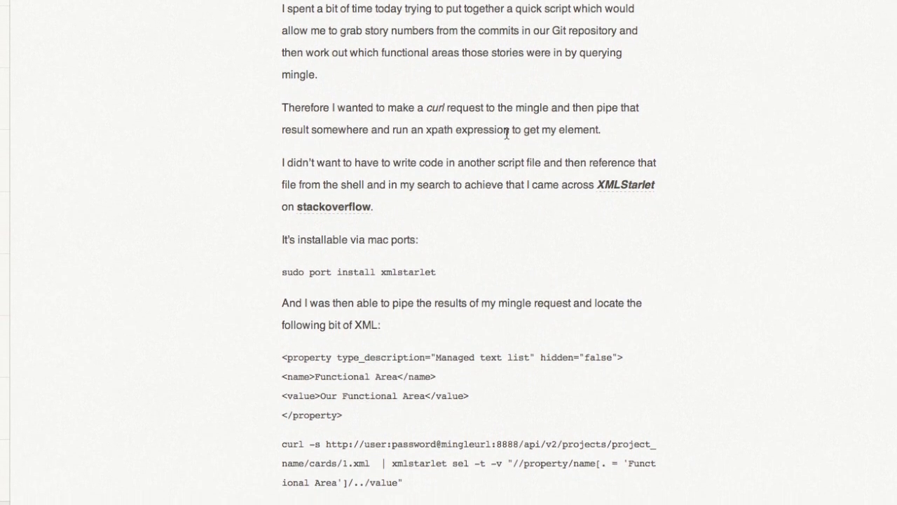
pyautogui.scroll(-3)
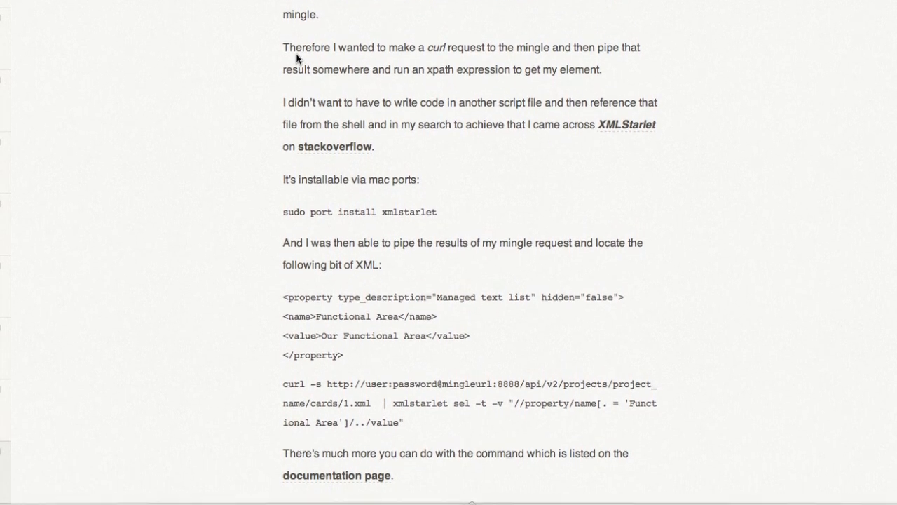
pyautogui.scroll(3)
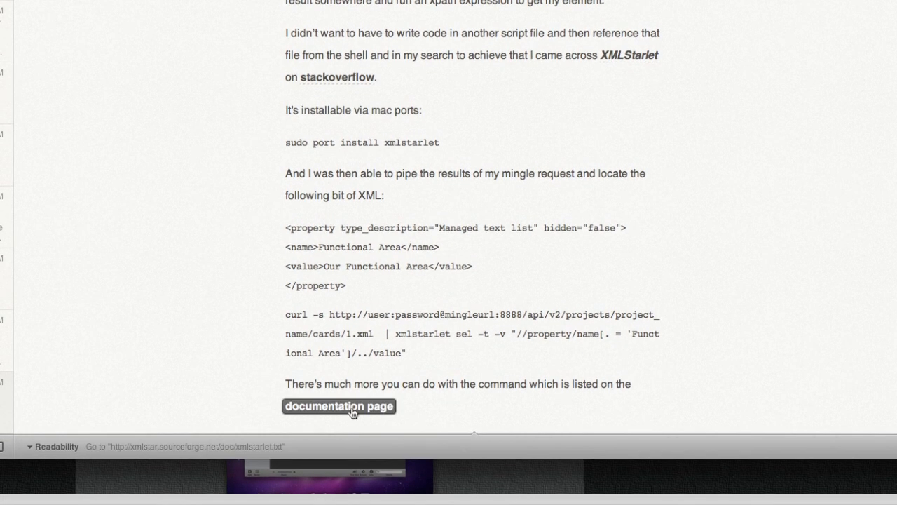
# Open xmlstarlet.txt from the 'documentation page' link in a new tab and read its opening sections
pyautogui.click(340, 406)
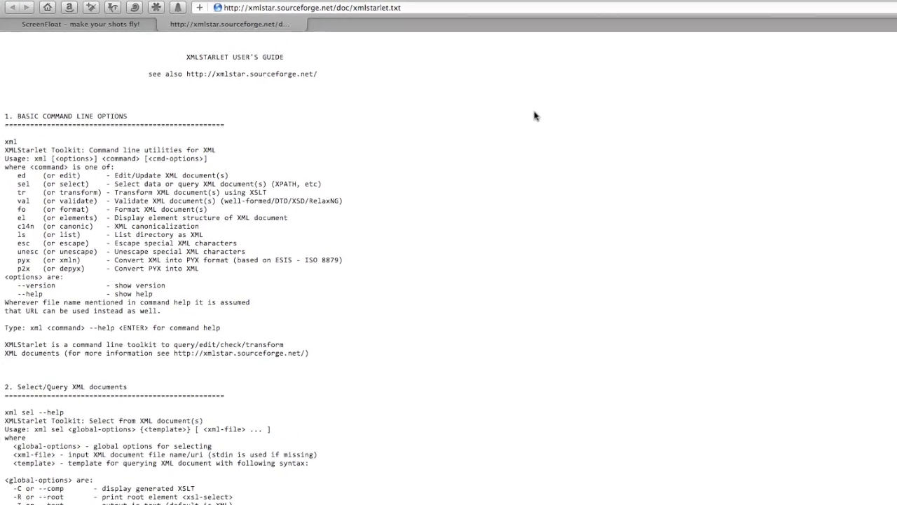
pyautogui.scroll(-3)
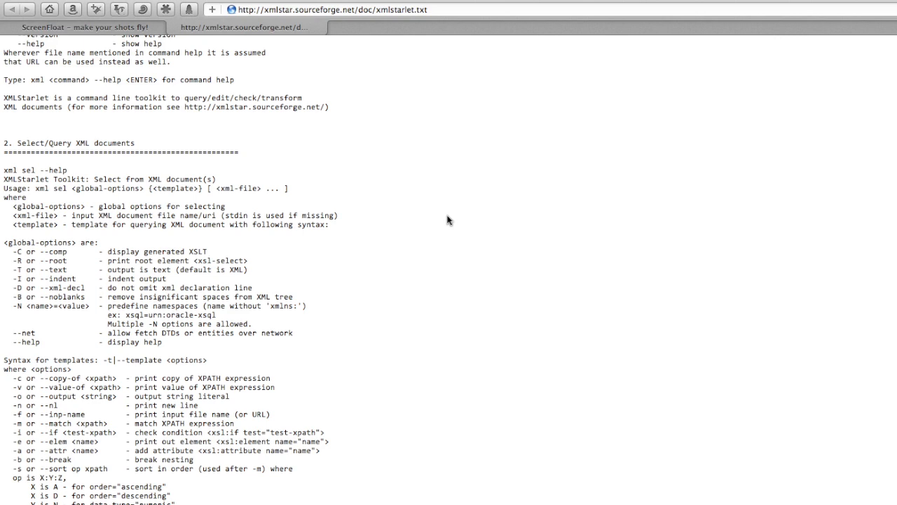
pyautogui.moveTo(390, 337)
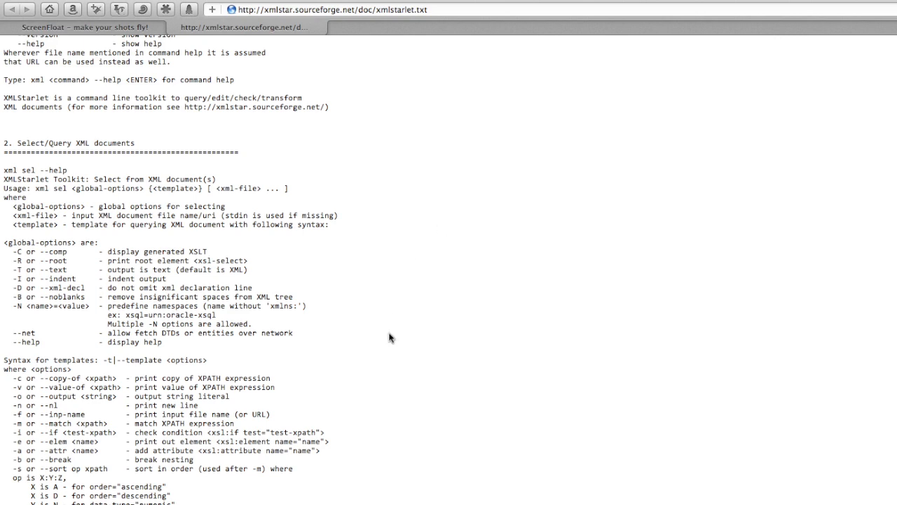
pyautogui.scroll(-3)
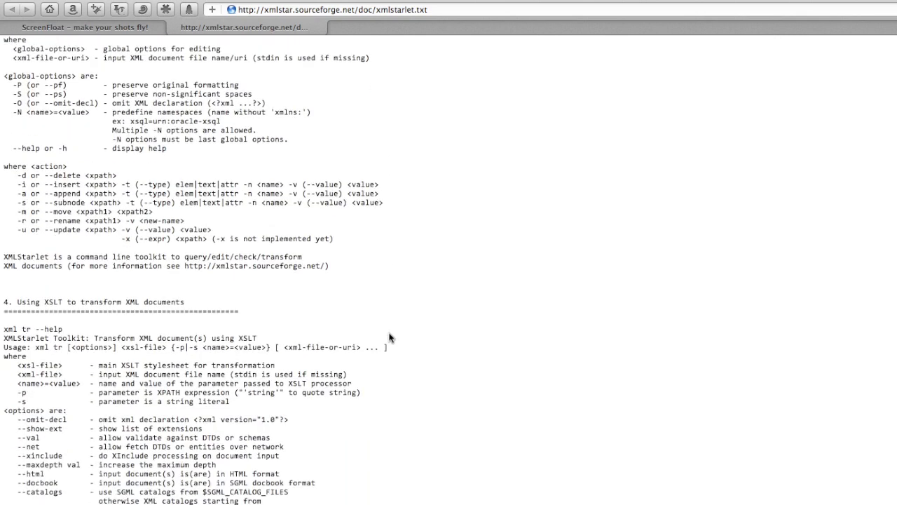
pyautogui.scroll(-3)
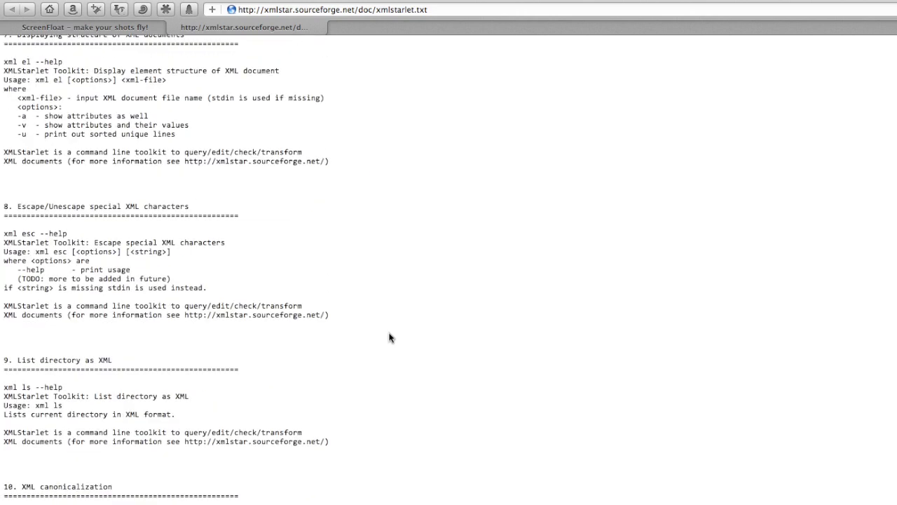
pyautogui.scroll(-3)
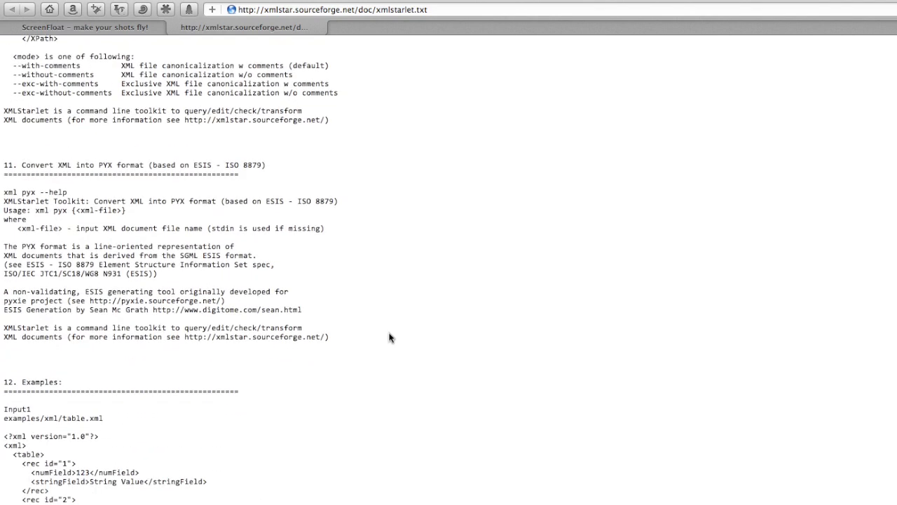
# Continue down the user's guide to the Examples section with its commands and results
pyautogui.scroll(-3)
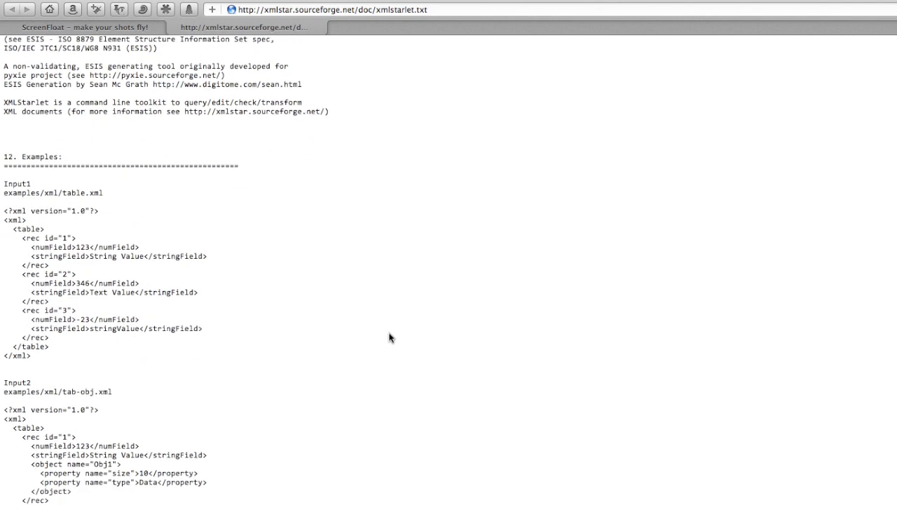
pyautogui.scroll(-3)
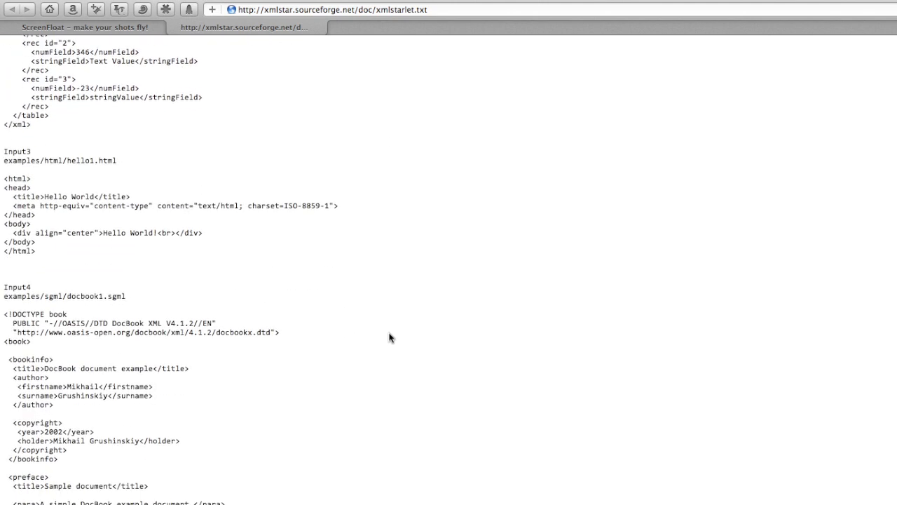
pyautogui.scroll(-3)
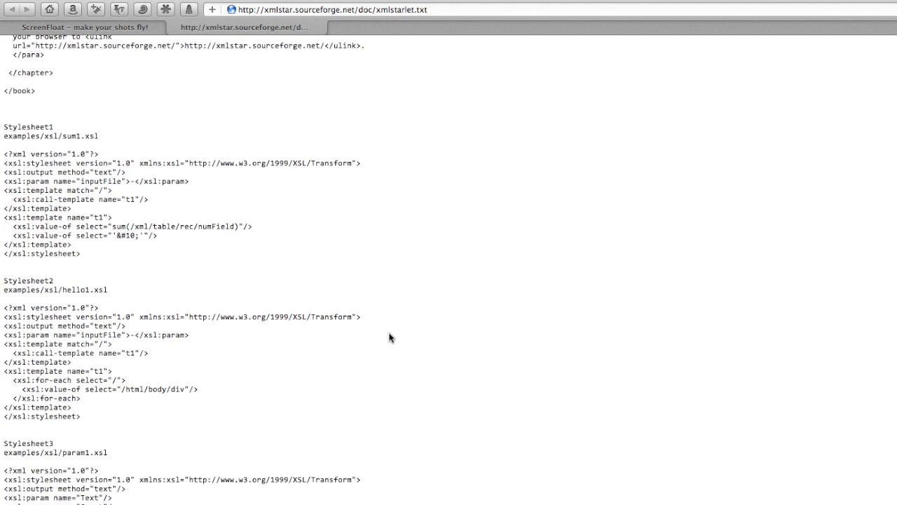
pyautogui.scroll(3)
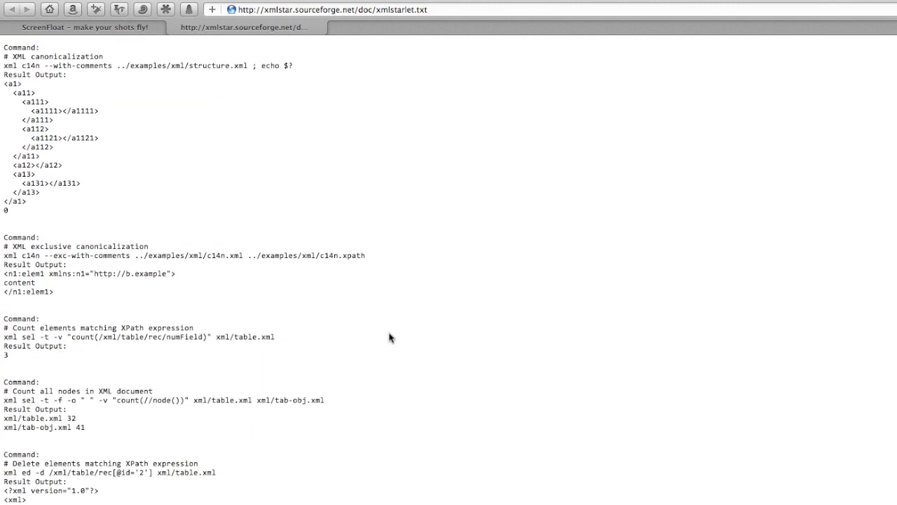
pyautogui.scroll(-3)
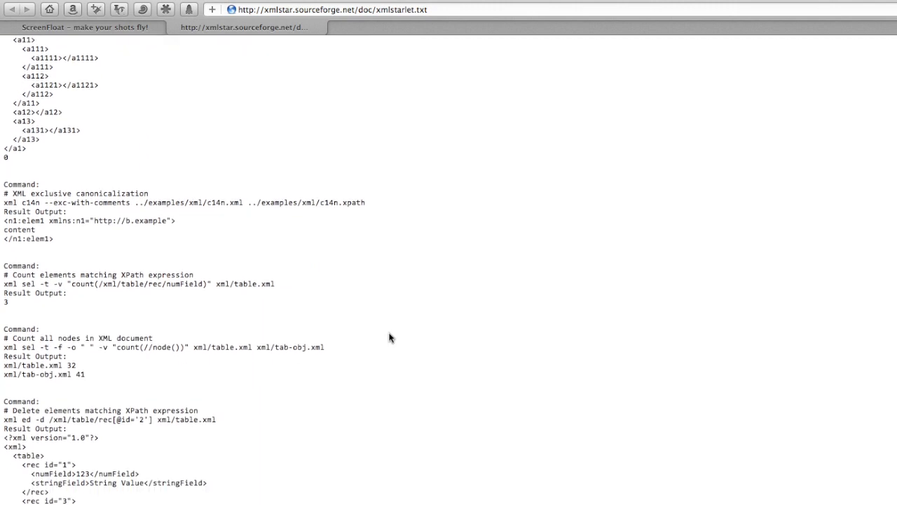
pyautogui.scroll(-3)
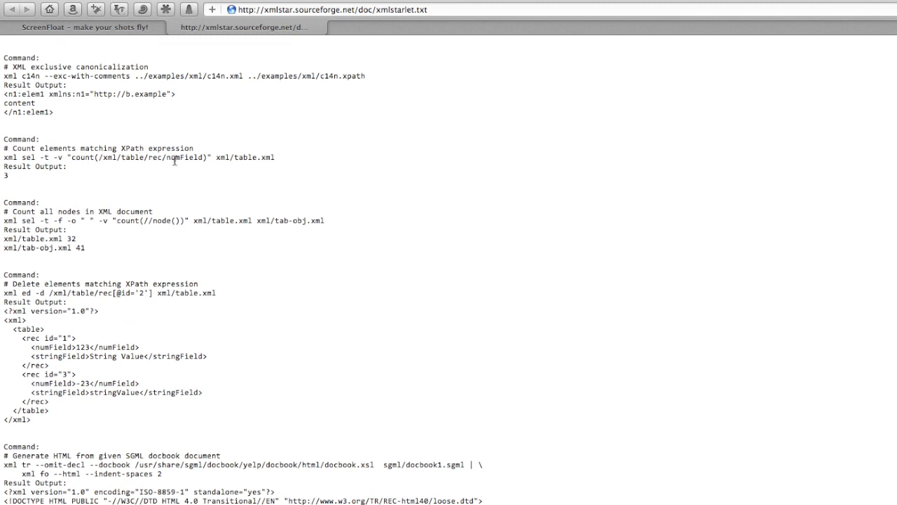
pyautogui.moveTo(14, 161)
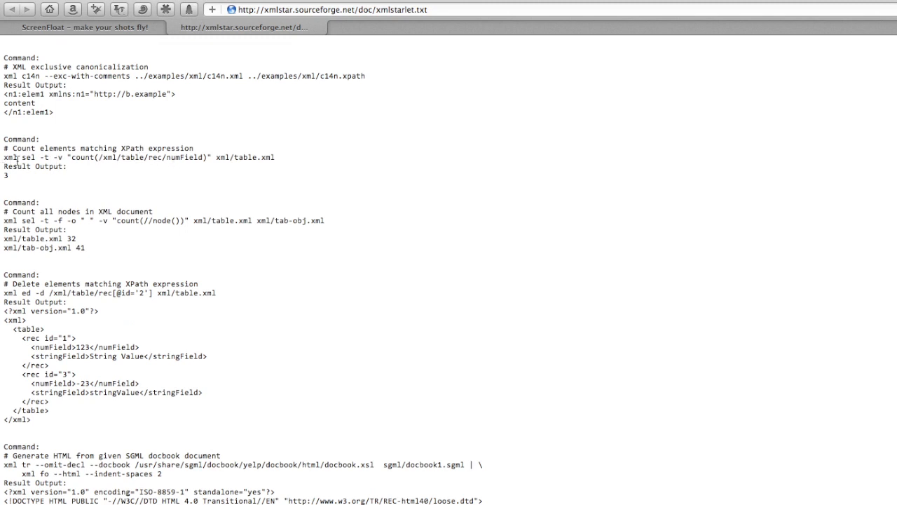
pyautogui.moveTo(225, 158)
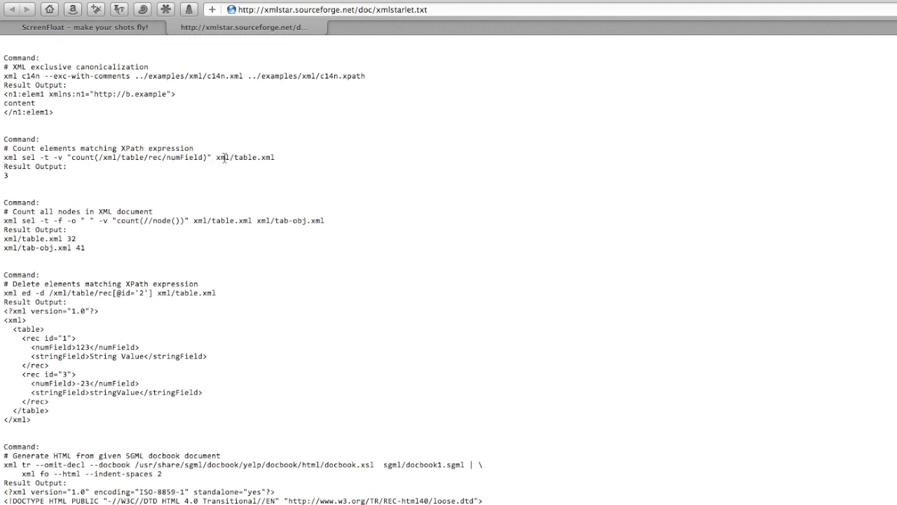
pyautogui.moveTo(293, 160)
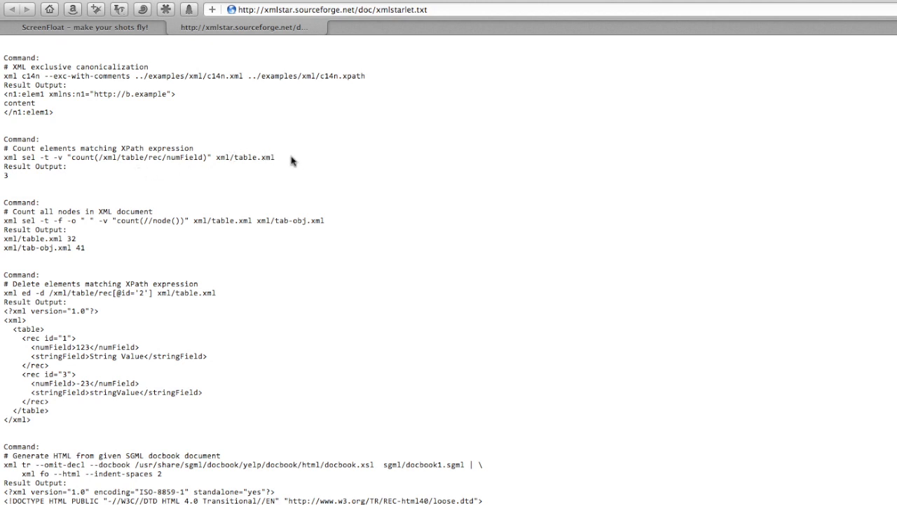
pyautogui.moveTo(281, 161)
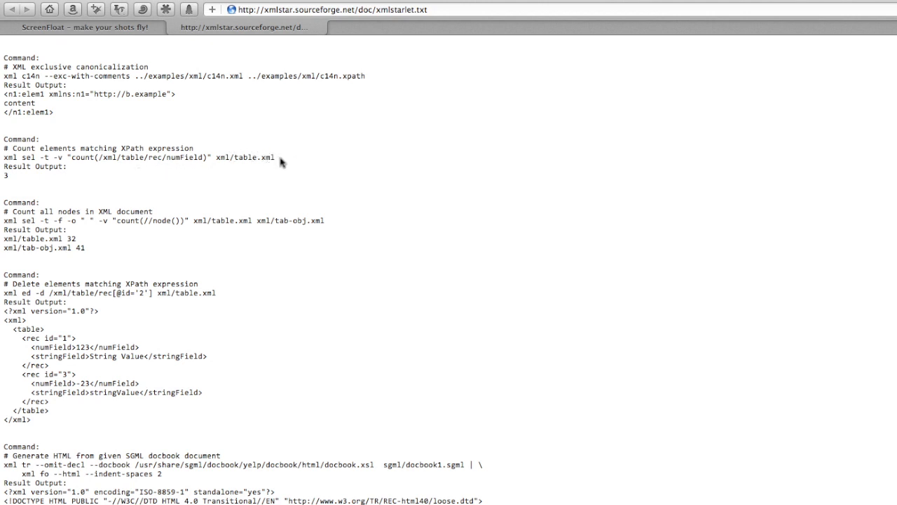
pyautogui.moveTo(233, 163)
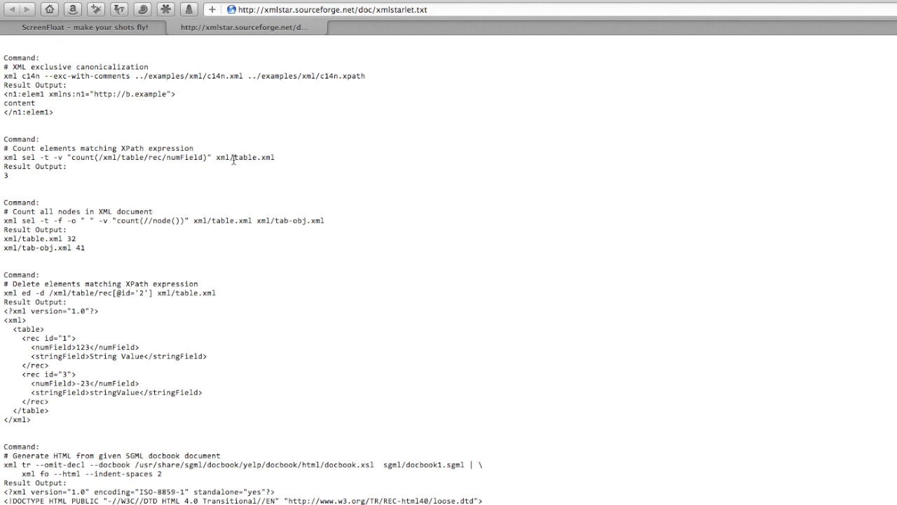
# Browse back and forth through the xmlstarlet.txt example commands
pyautogui.scroll(-3)
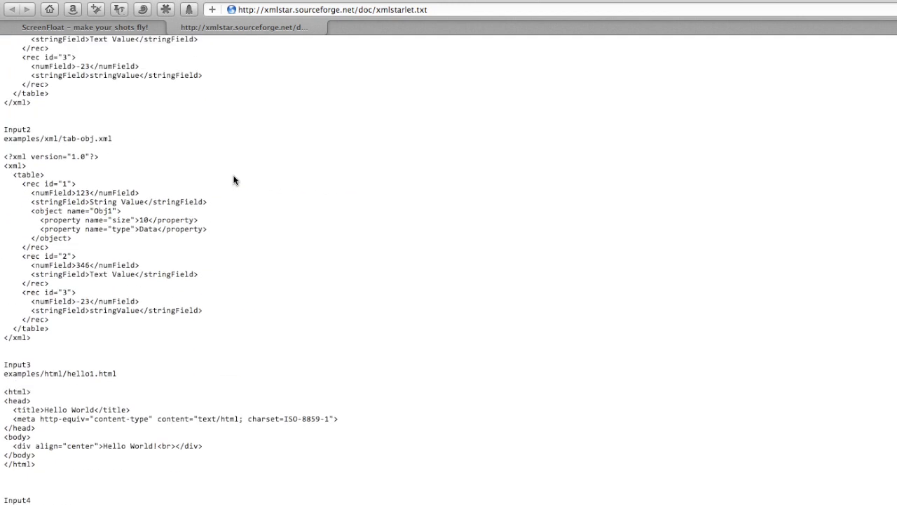
pyautogui.scroll(3)
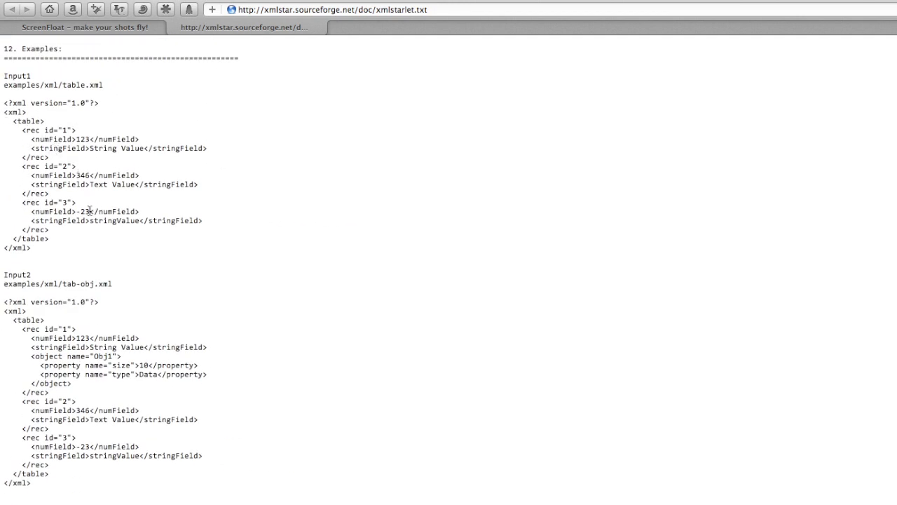
pyautogui.scroll(-3)
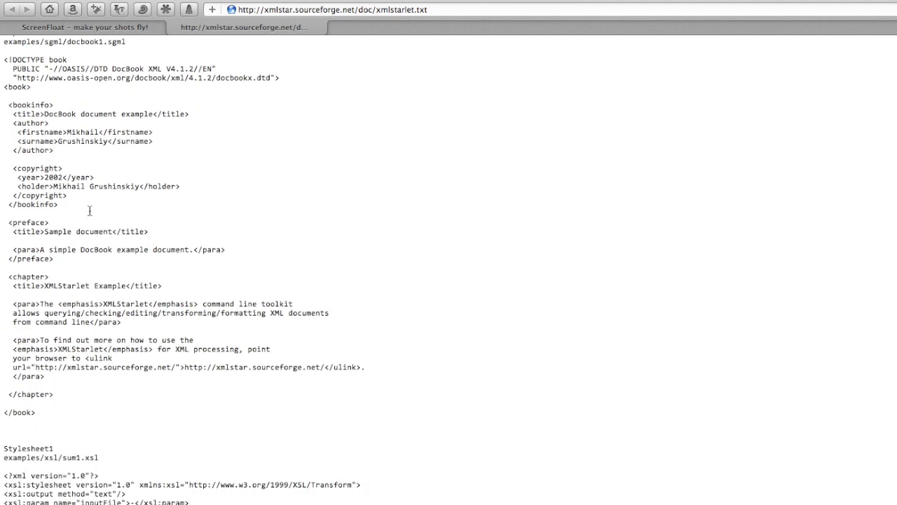
pyautogui.scroll(-3)
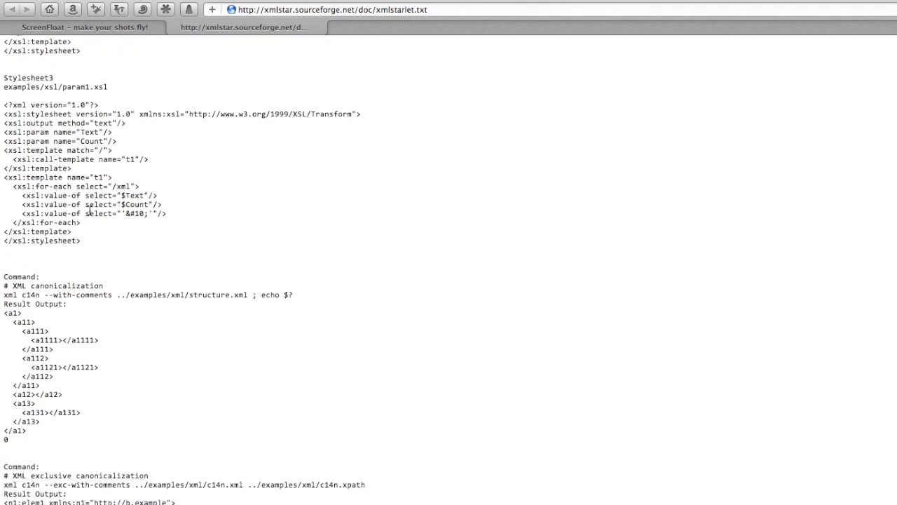
pyautogui.scroll(-3)
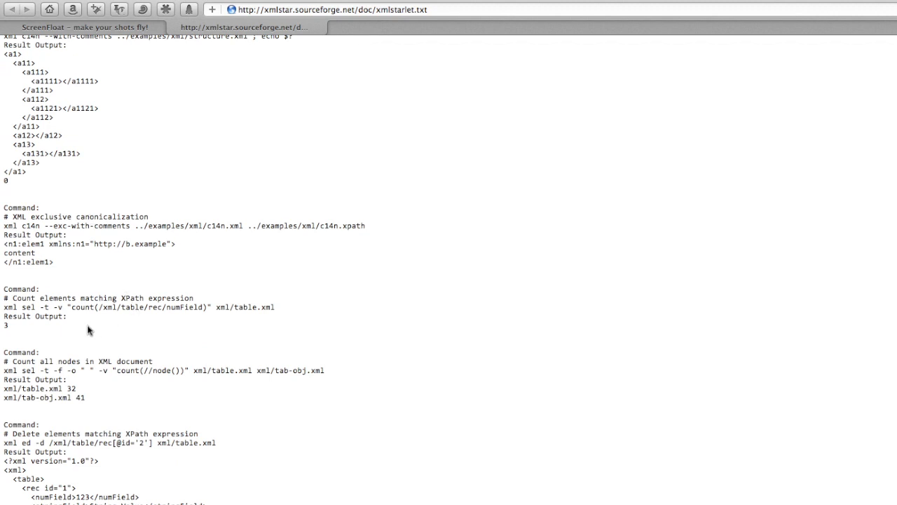
pyautogui.scroll(3)
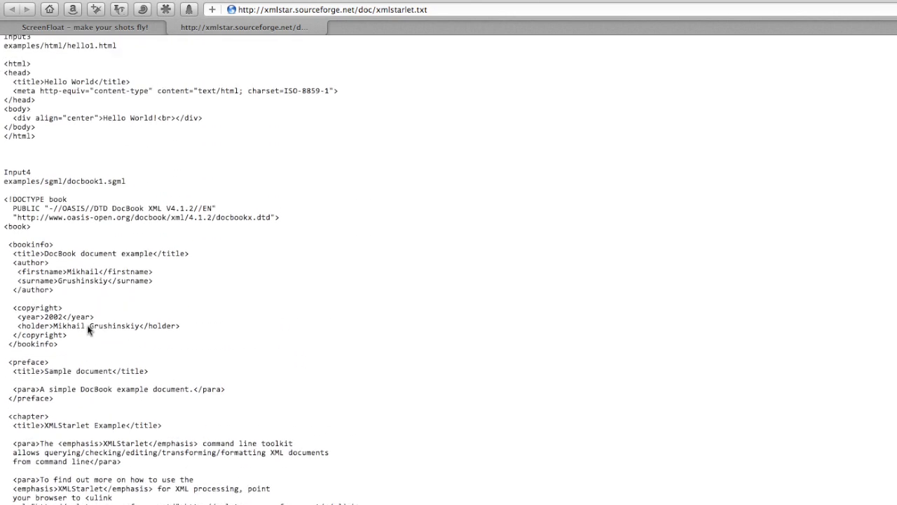
pyautogui.scroll(3)
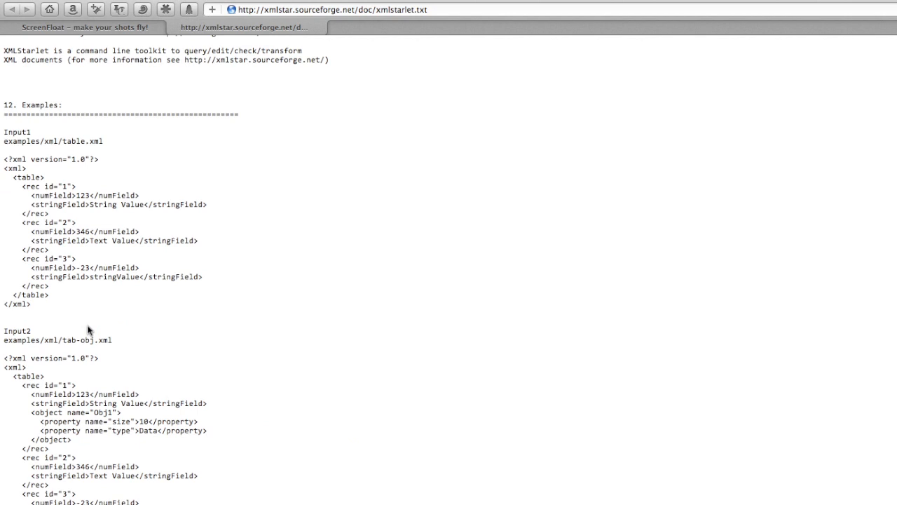
pyautogui.scroll(-3)
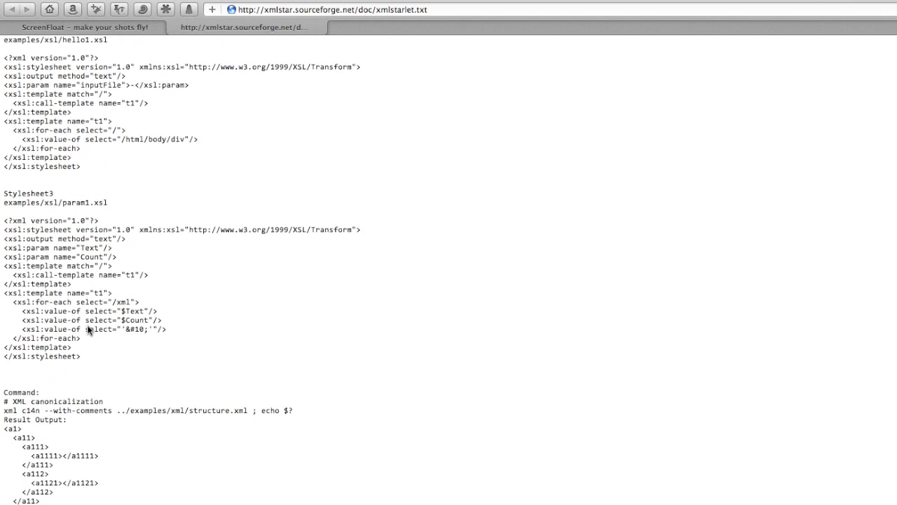
pyautogui.scroll(-3)
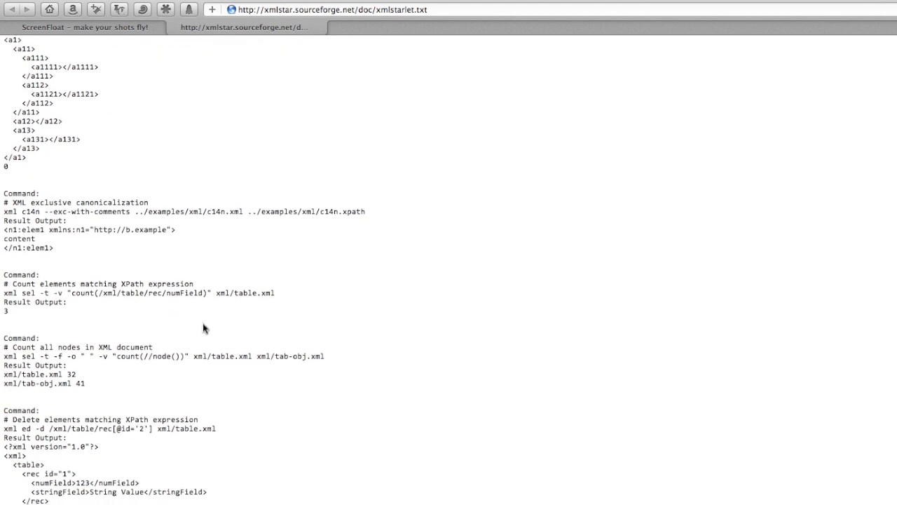
pyautogui.moveTo(309, 142)
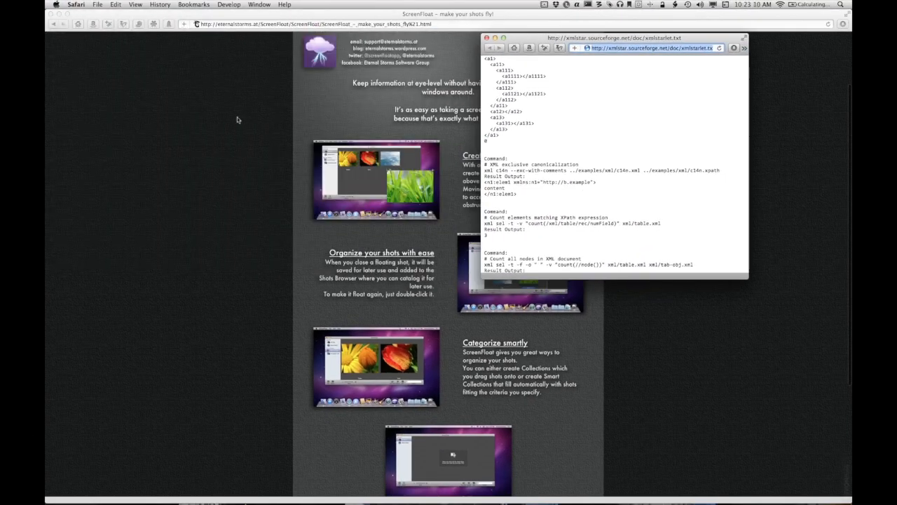
# Bring the ScreenFloat page window forward and arrange both Safari windows side by side
pyautogui.click(486, 38)
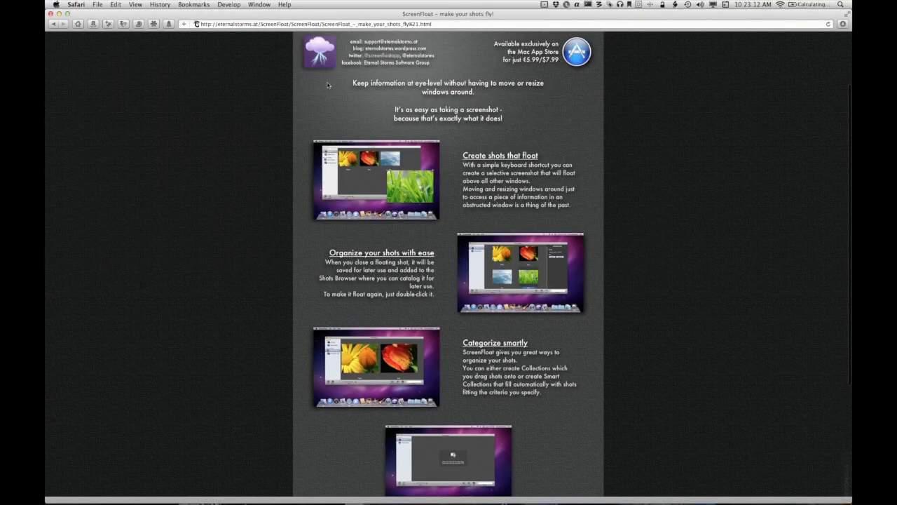
pyautogui.moveTo(412, 230)
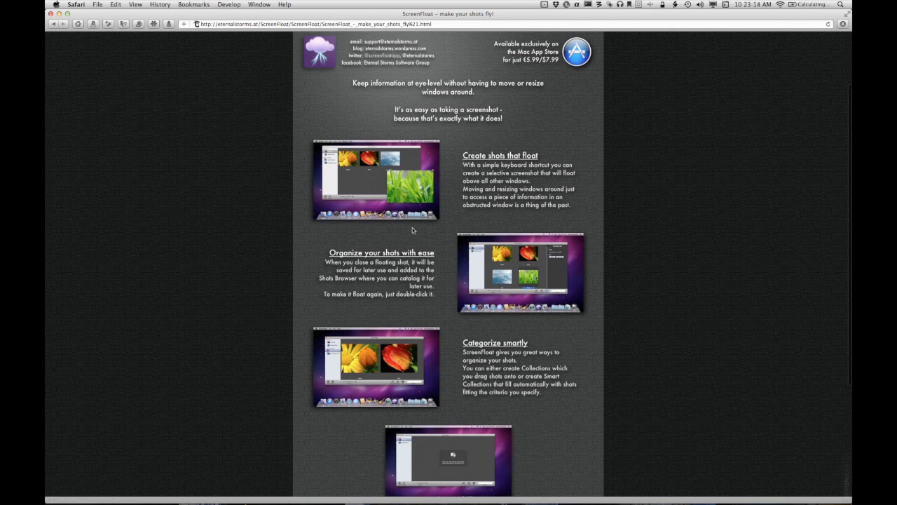
pyautogui.moveTo(837, 160)
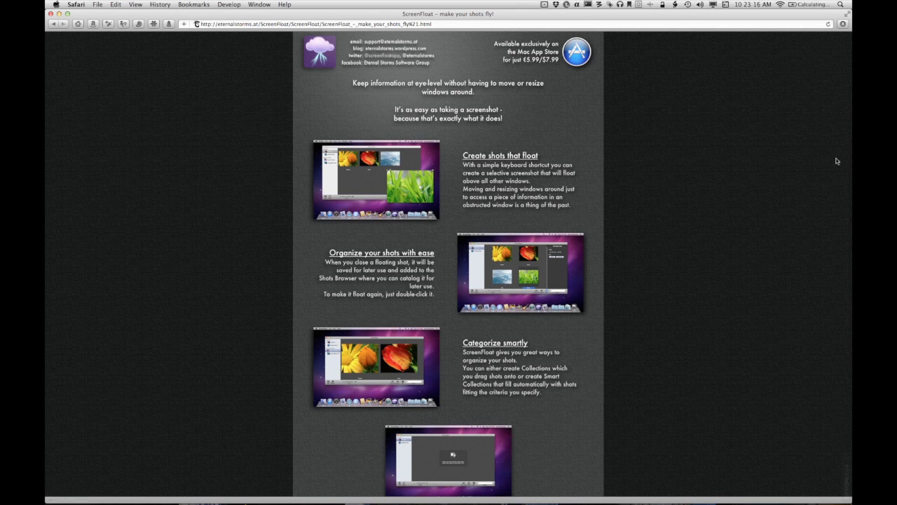
pyautogui.moveTo(631, 126)
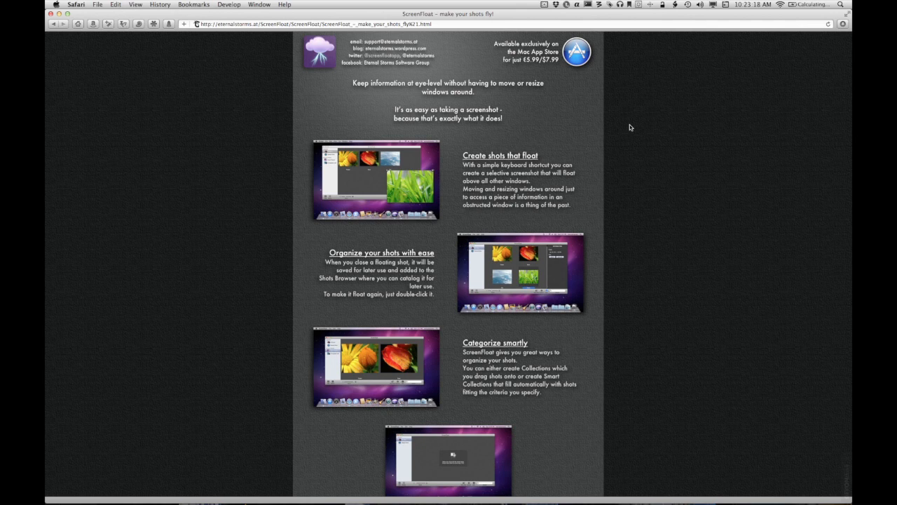
pyautogui.moveTo(273, 50)
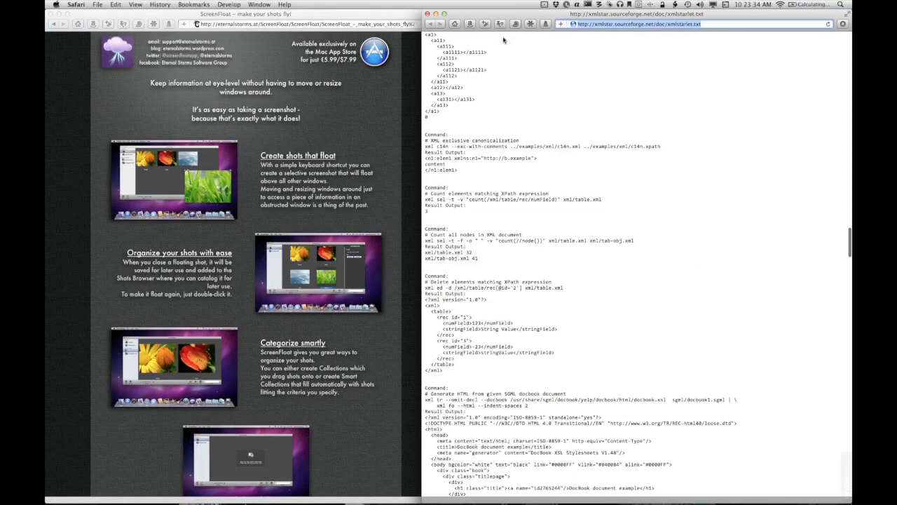
pyautogui.scroll(3)
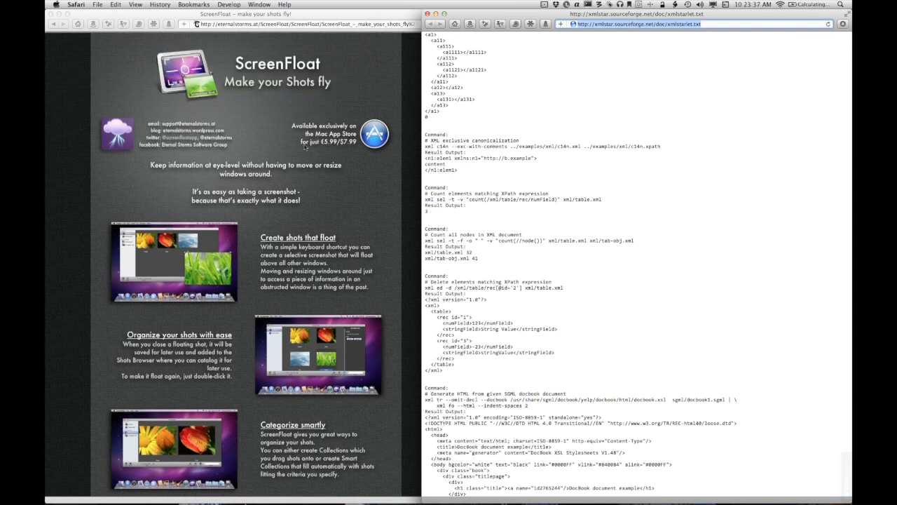
pyautogui.scroll(-3)
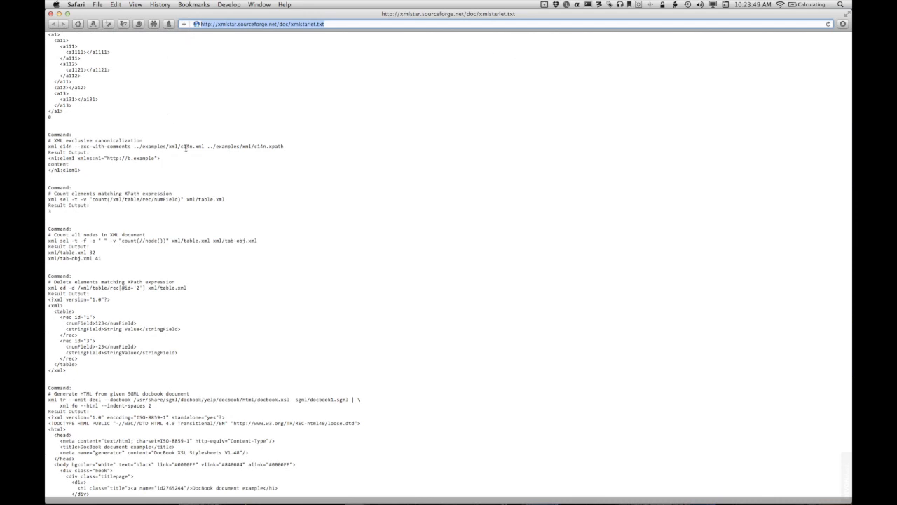
# Capture the example XML inputs as a floating ScreenFloat shot via Make new Shot
pyautogui.scroll(-3)
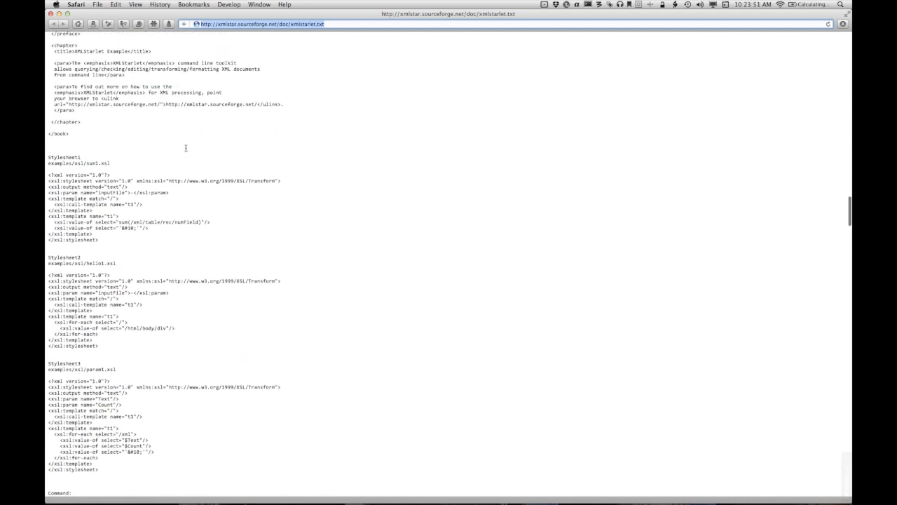
pyautogui.scroll(3)
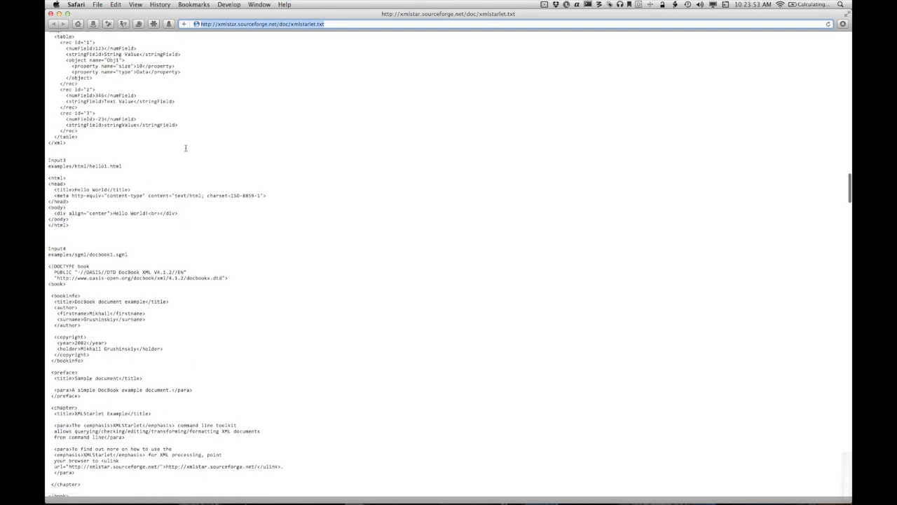
pyautogui.scroll(3)
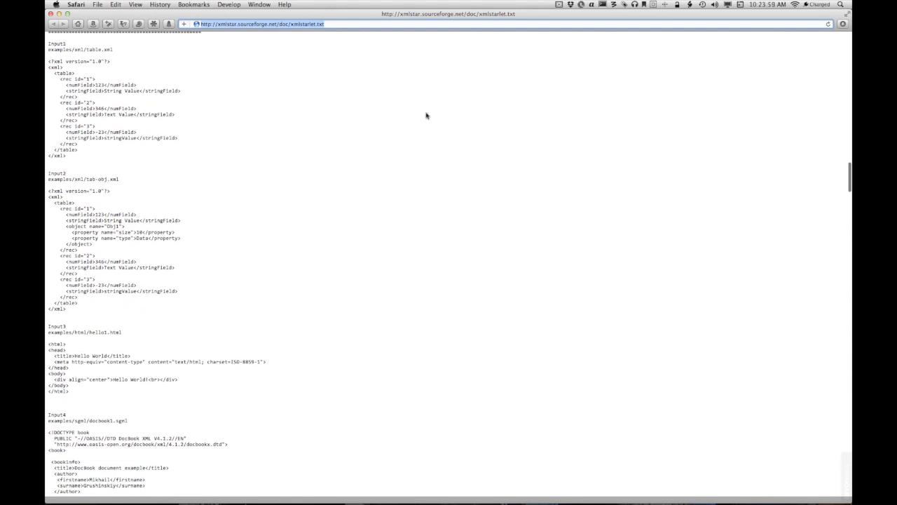
pyautogui.click(544, 6)
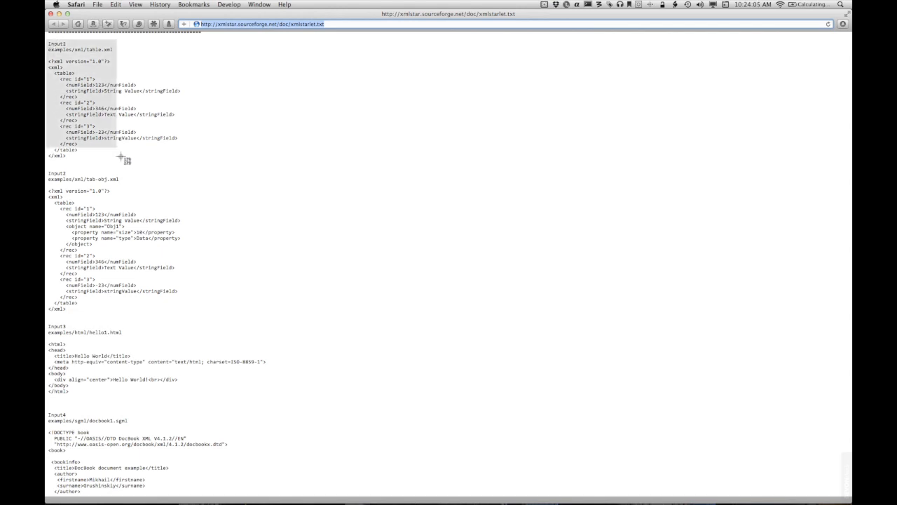
pyautogui.moveTo(120, 157); pyautogui.dragTo(275, 393)
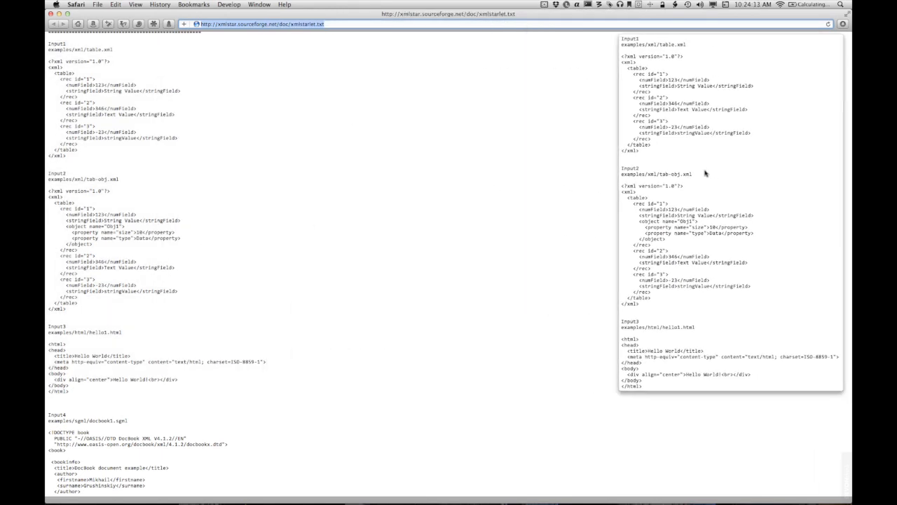
# Scroll to the Stylesheet1–3 examples and start a new floating shot of them
pyautogui.scroll(-3)
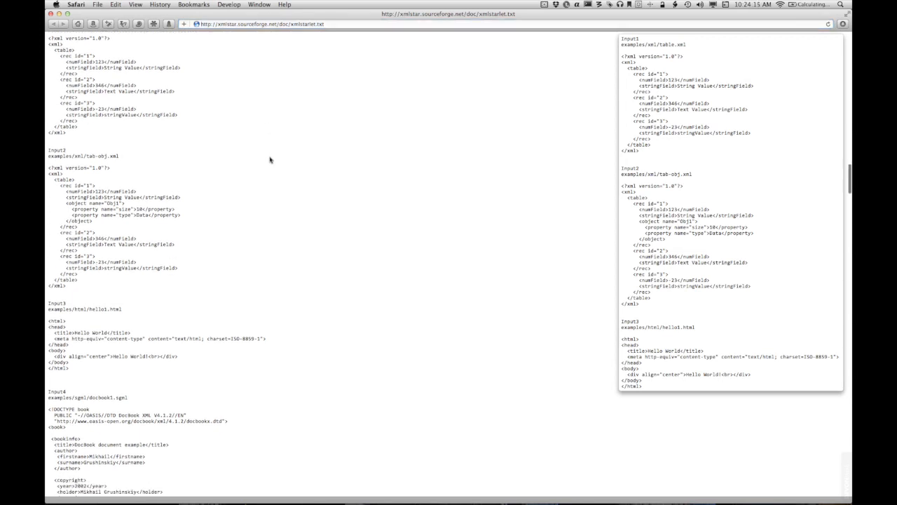
pyautogui.scroll(-3)
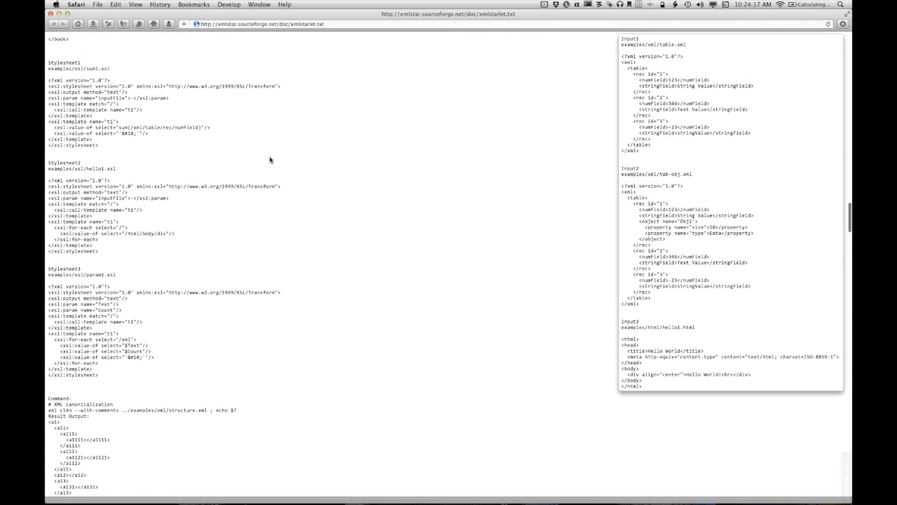
pyautogui.scroll(-3)
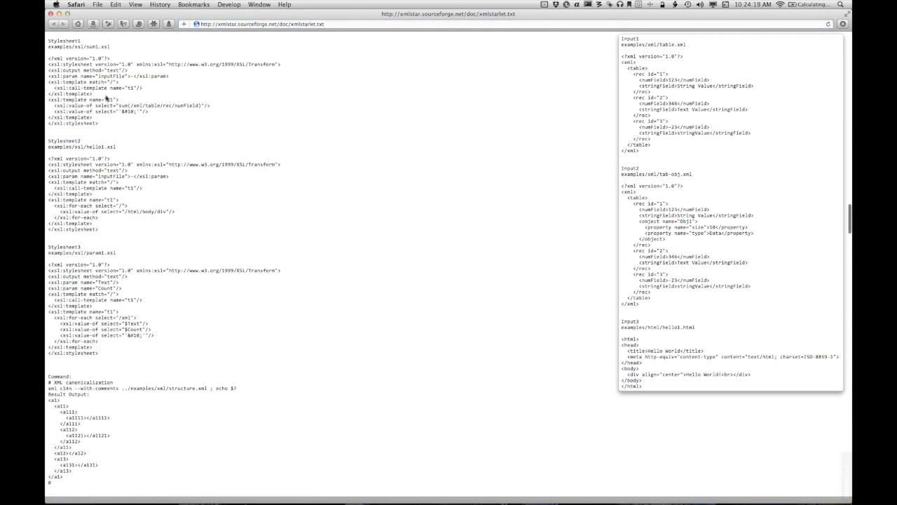
pyautogui.click(544, 4)
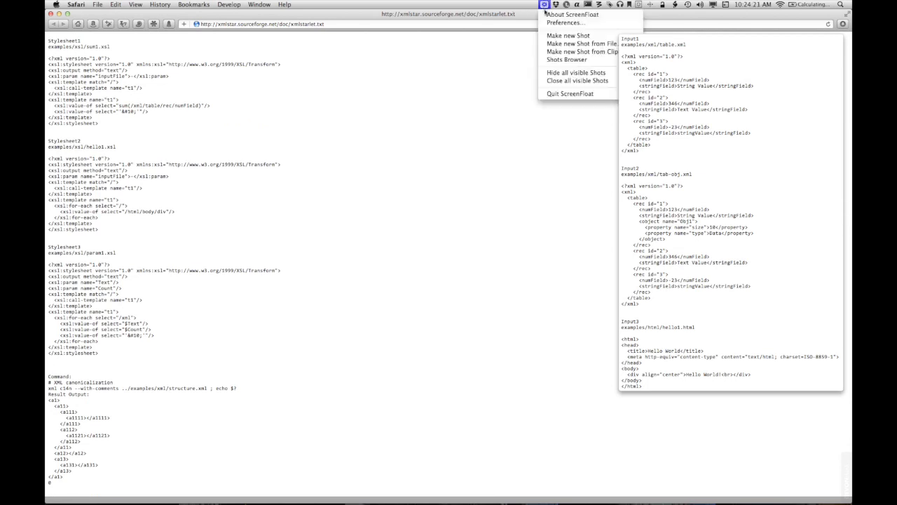
pyautogui.moveTo(568, 36)
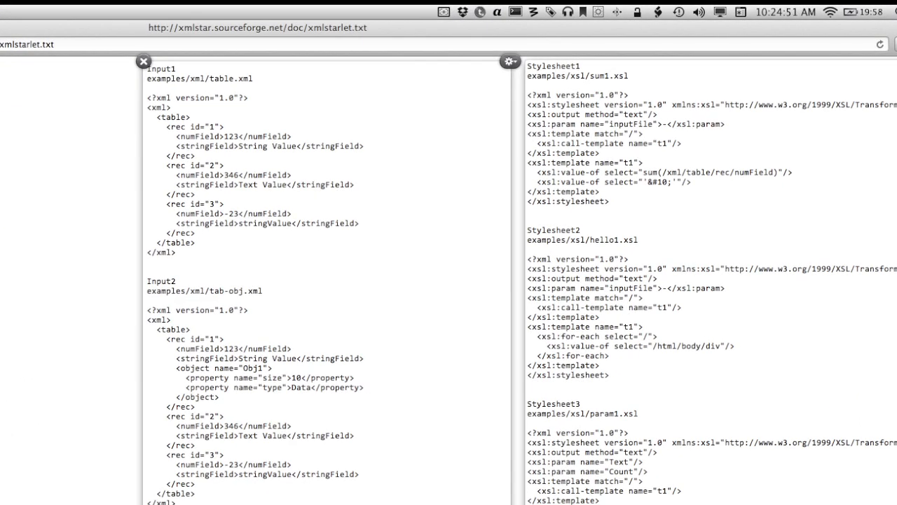
pyautogui.click(510, 62)
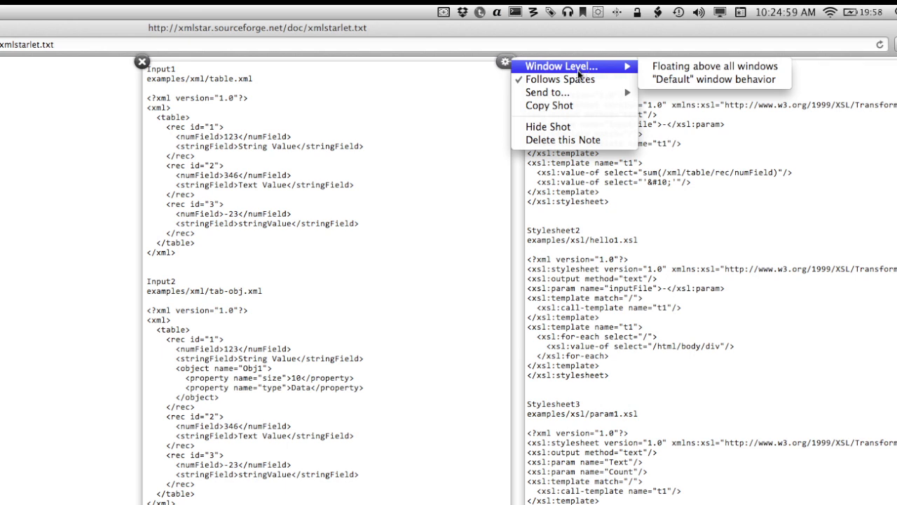
pyautogui.click(547, 93)
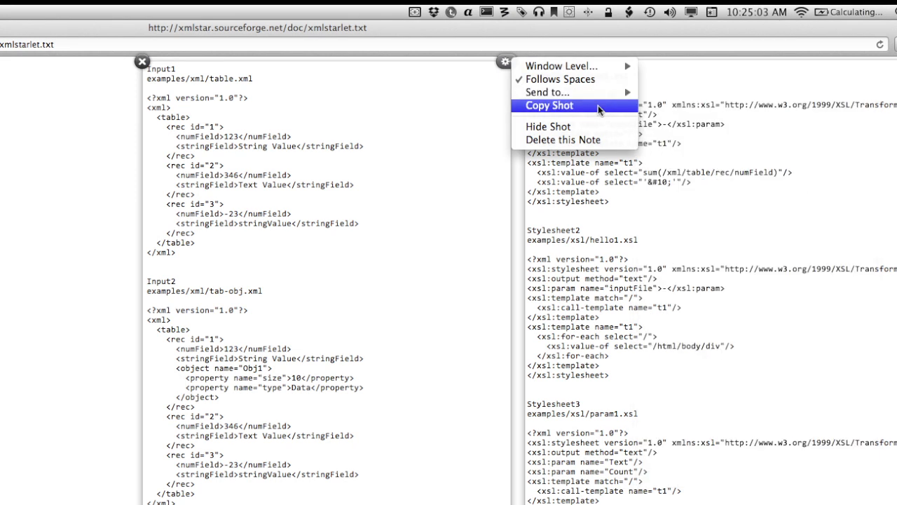
pyautogui.moveTo(564, 140)
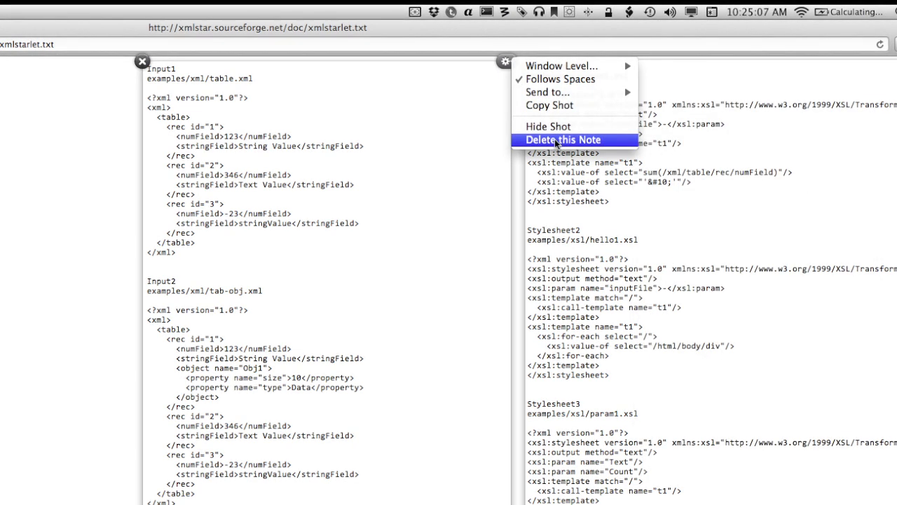
pyautogui.click(563, 140)
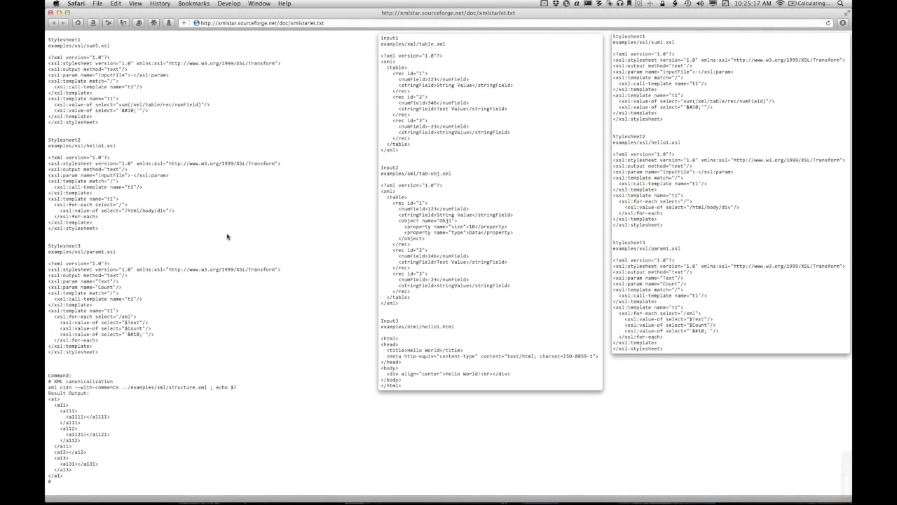
# Read through the validation, element structure, XSLT, move-node and no-indentation formatting examples
pyautogui.scroll(-3)
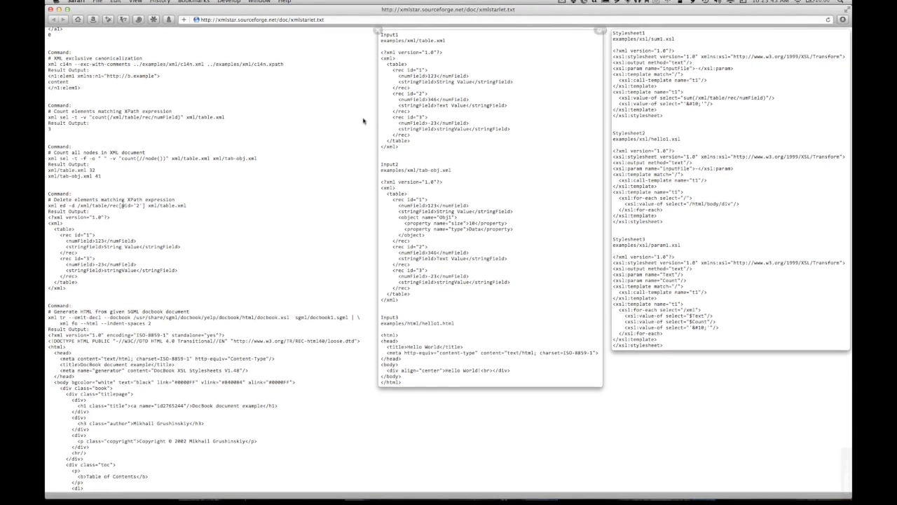
pyautogui.scroll(-3)
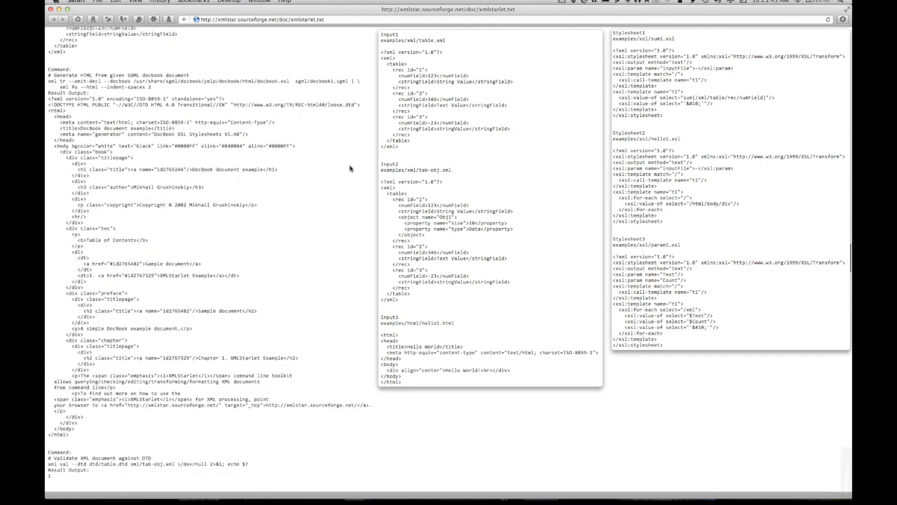
pyautogui.scroll(-3)
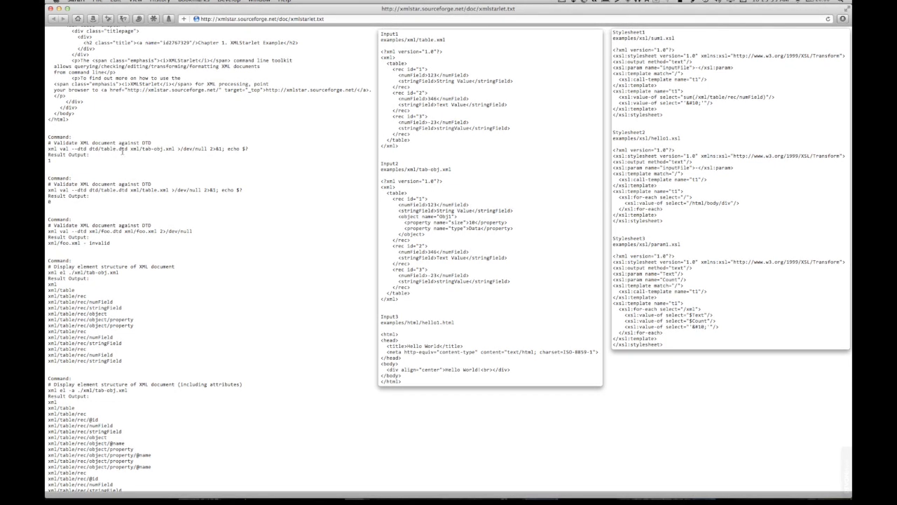
pyautogui.scroll(-3)
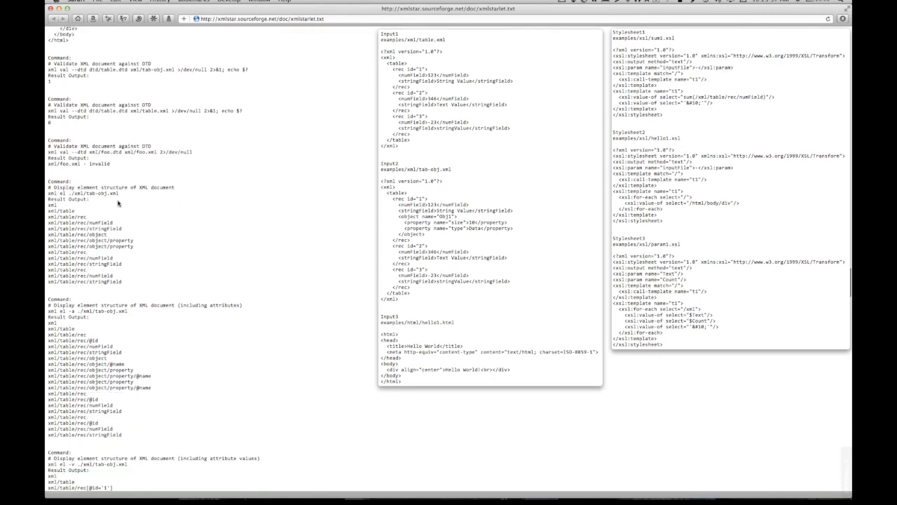
pyautogui.scroll(-3)
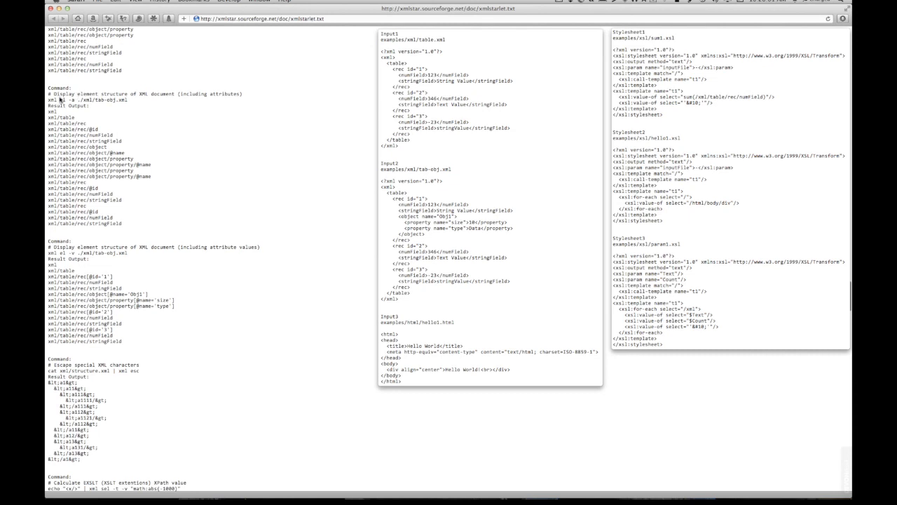
pyautogui.moveTo(84, 78)
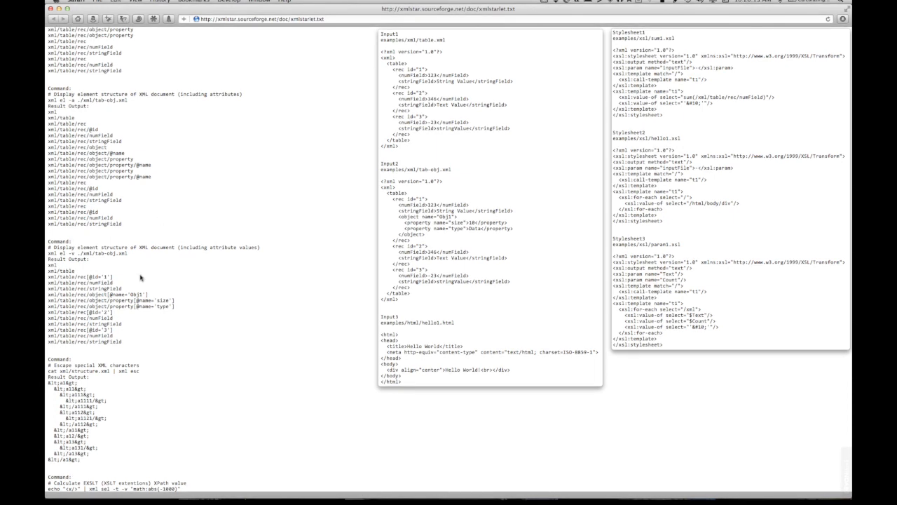
pyautogui.scroll(-3)
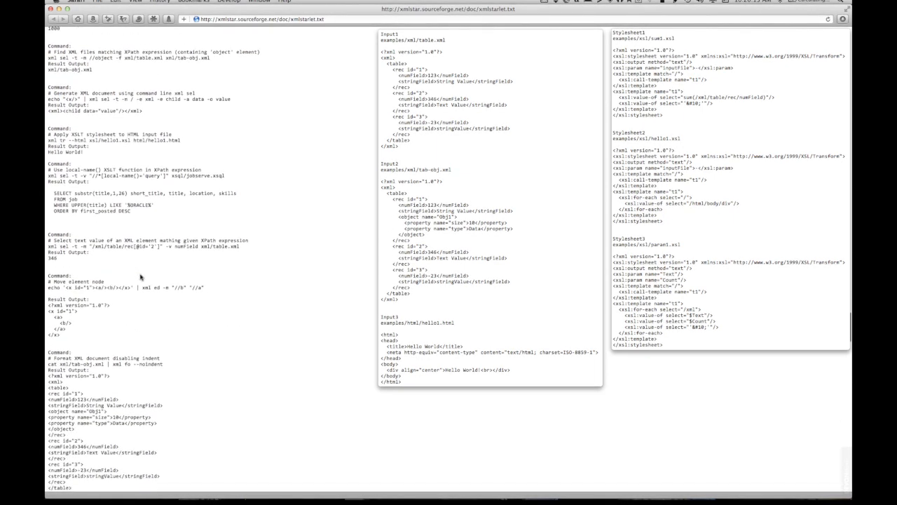
pyautogui.scroll(-3)
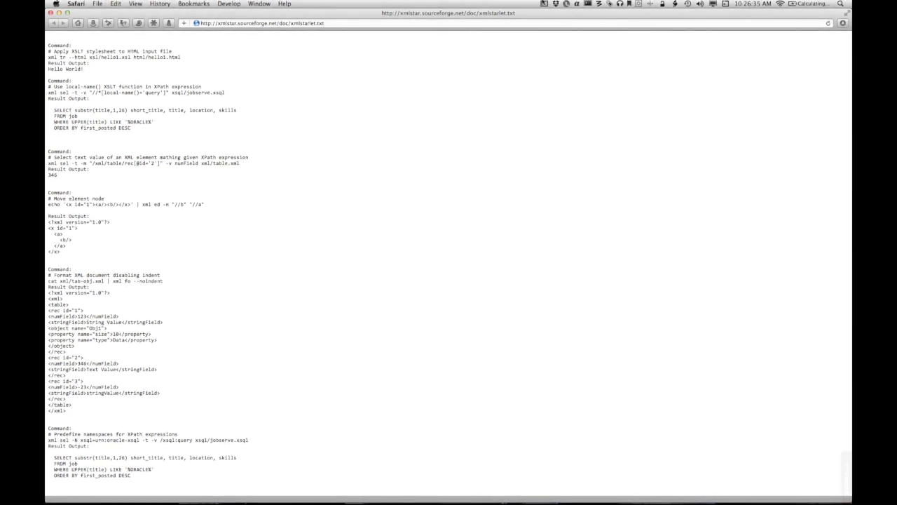
# Open ScreenFloat's Shots Browser from the menu bar icon so both shots float beside the page again
pyautogui.click(544, 4)
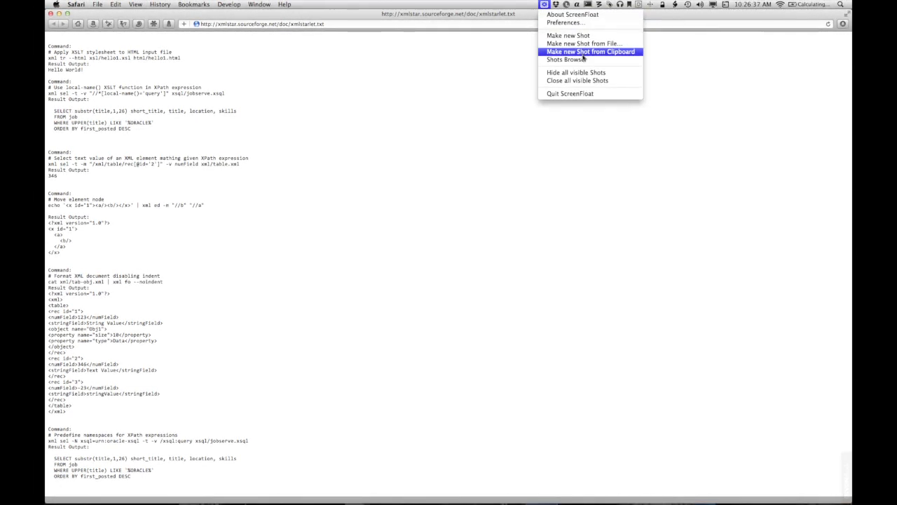
pyautogui.click(566, 59)
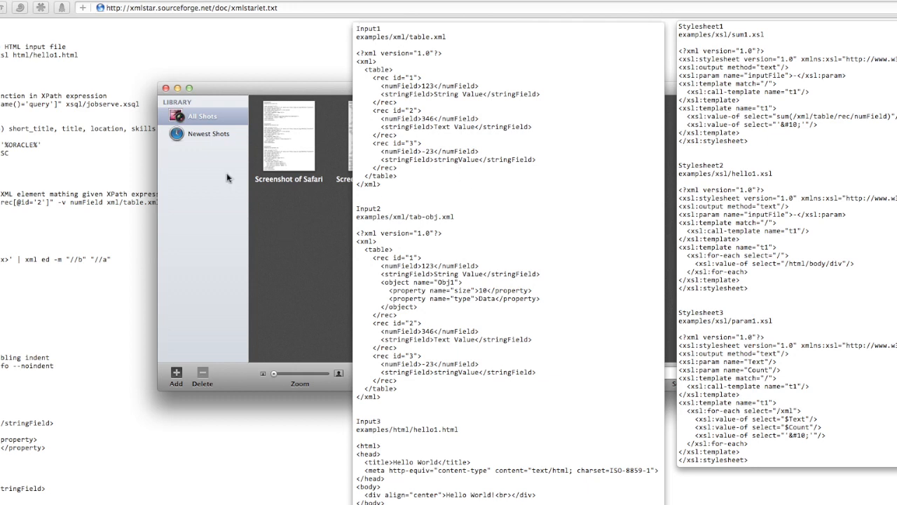
pyautogui.moveTo(314, 98)
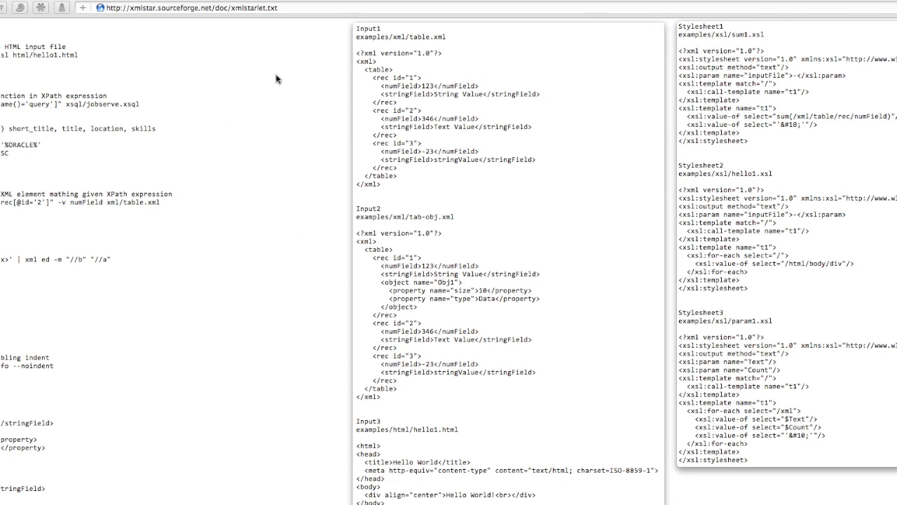
pyautogui.scroll(3)
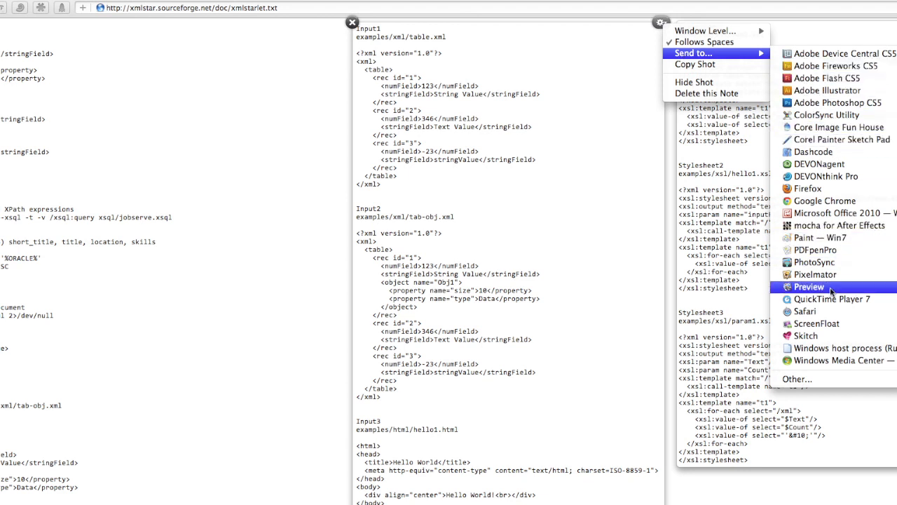
pyautogui.moveTo(827, 274)
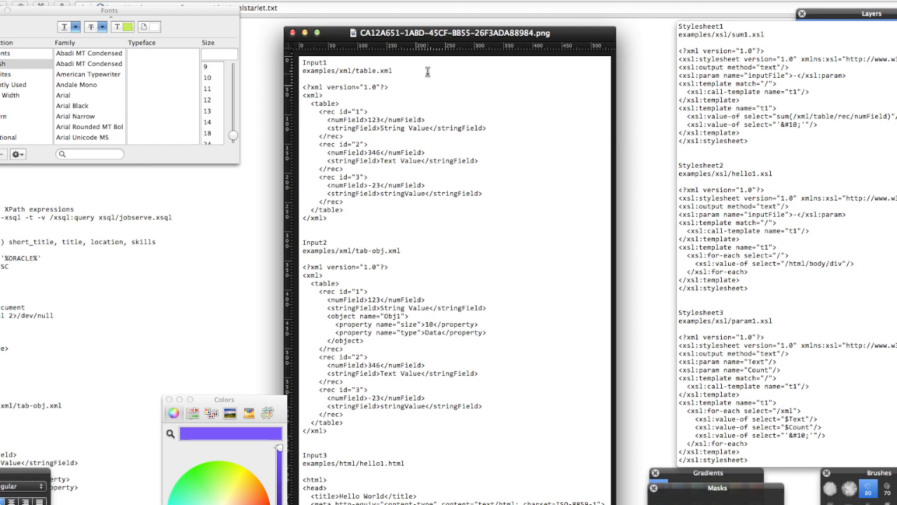
pyautogui.moveTo(428, 71)
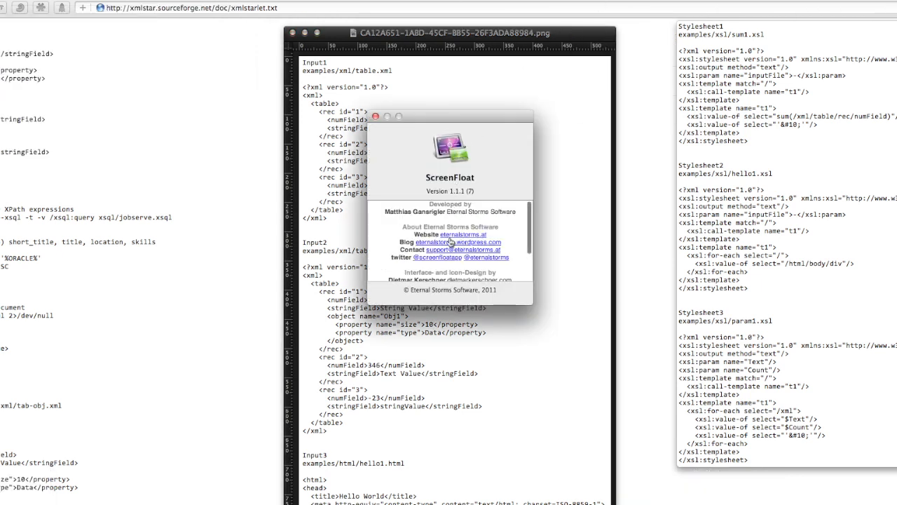
# Visit the ScreenFloat website from the About window and scroll through its features
pyautogui.click(454, 236)
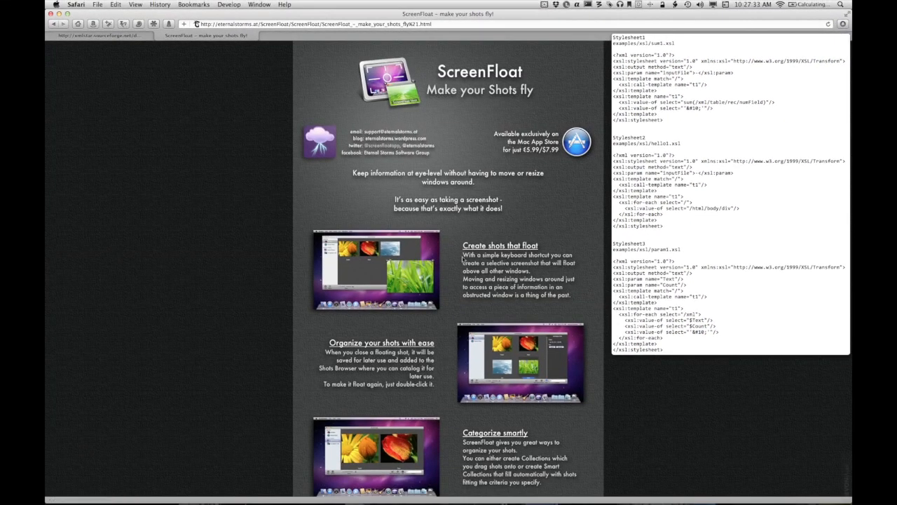
pyautogui.scroll(-3)
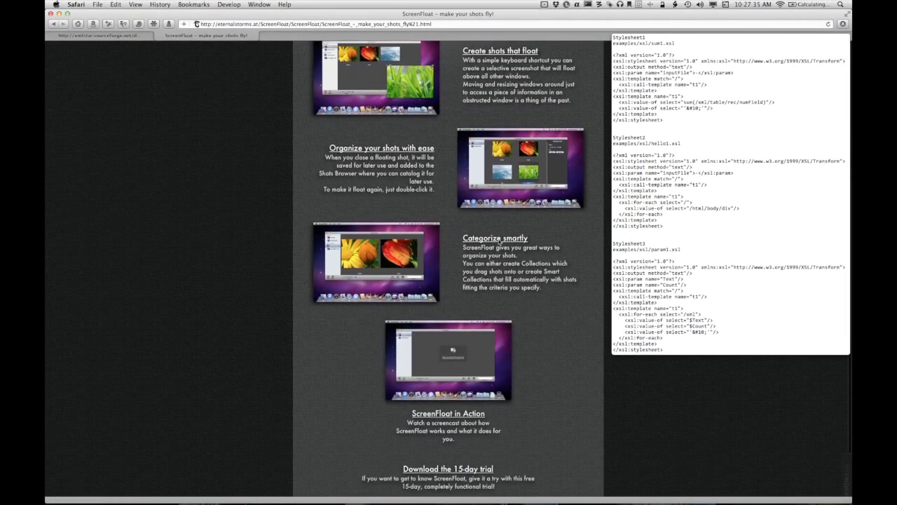